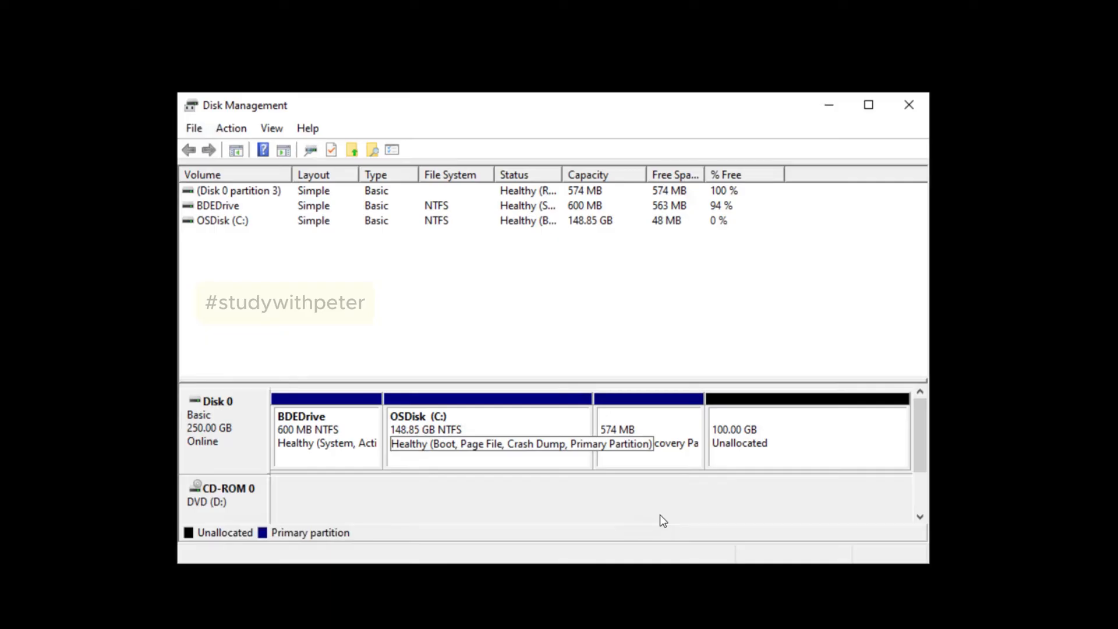
mouse_move(492, 441)
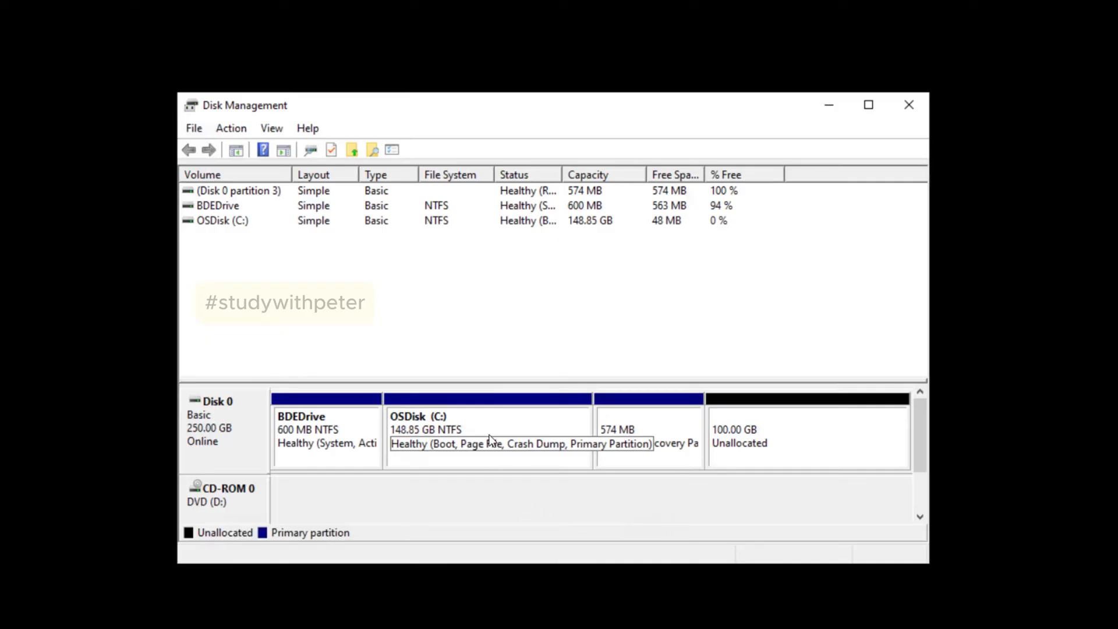
Check the OSDisk (C:) volume's actions in Disk Management and dismiss the menu.
right_click(487, 435)
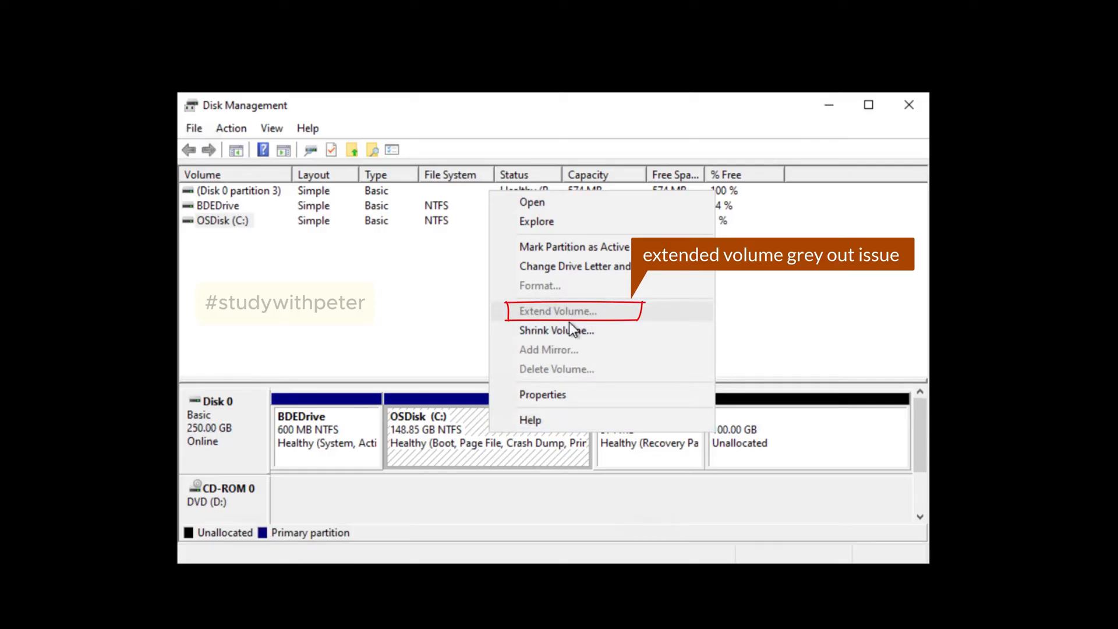
mouse_move(599, 330)
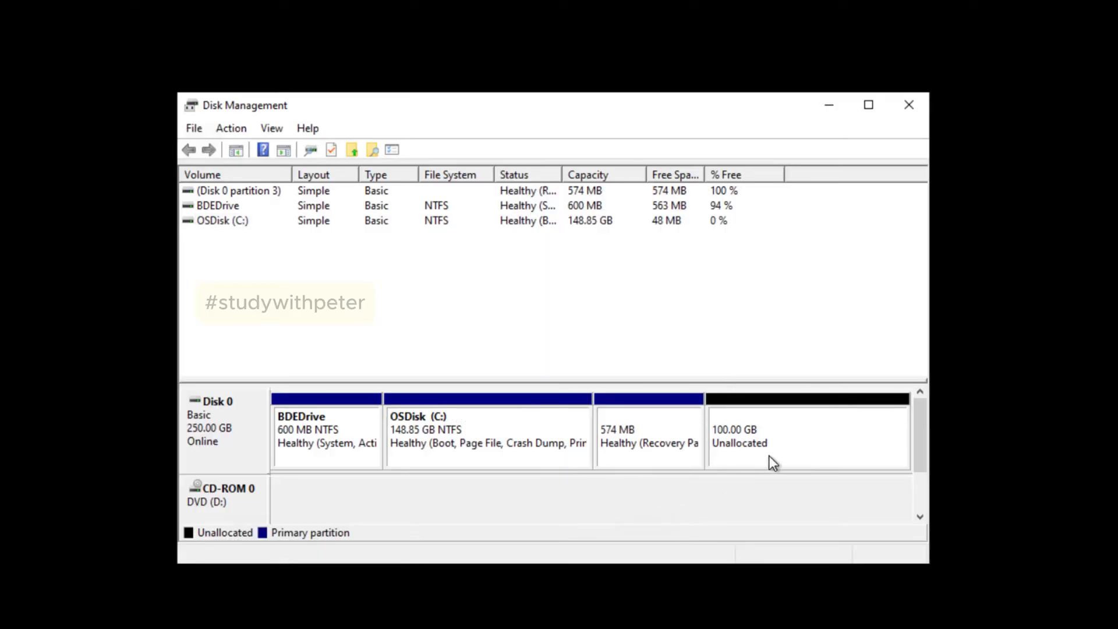
mouse_move(761, 447)
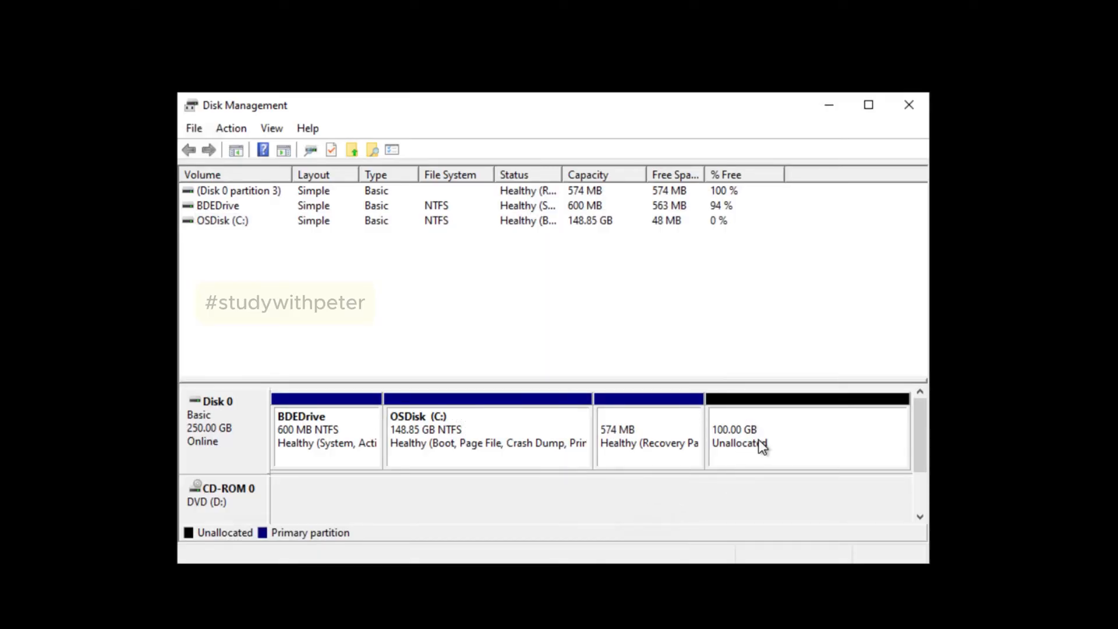
mouse_move(467, 461)
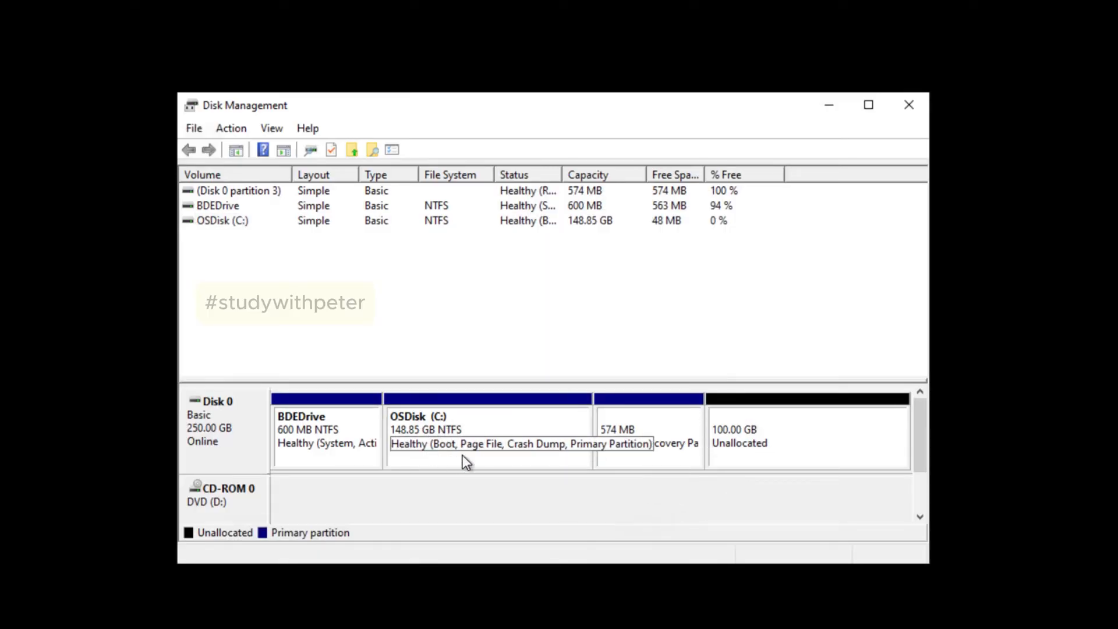
mouse_move(759, 439)
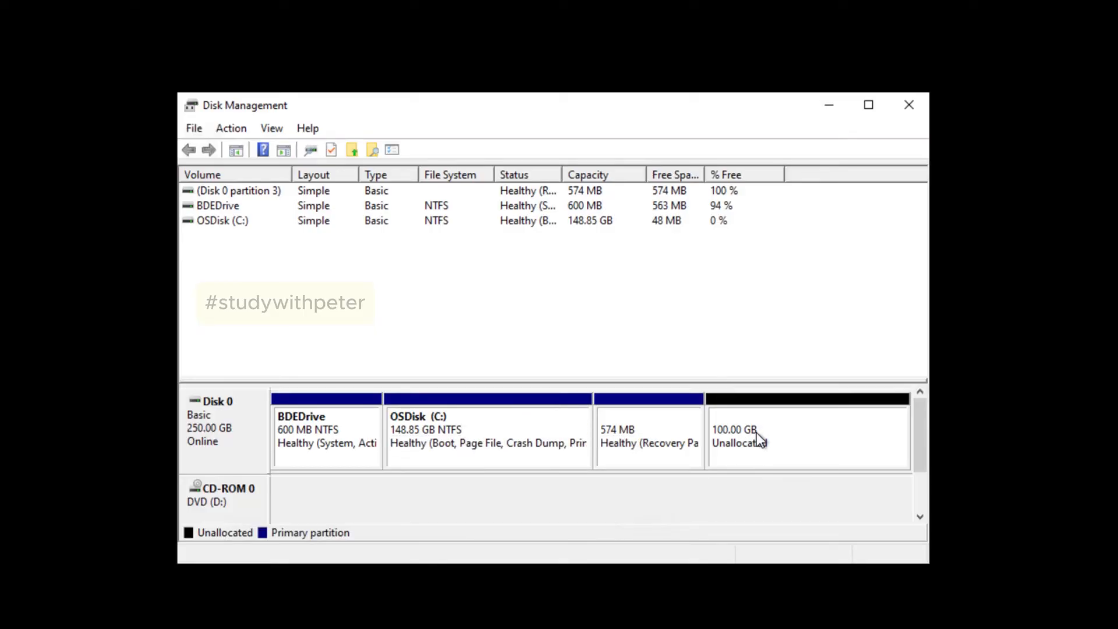
click(488, 428)
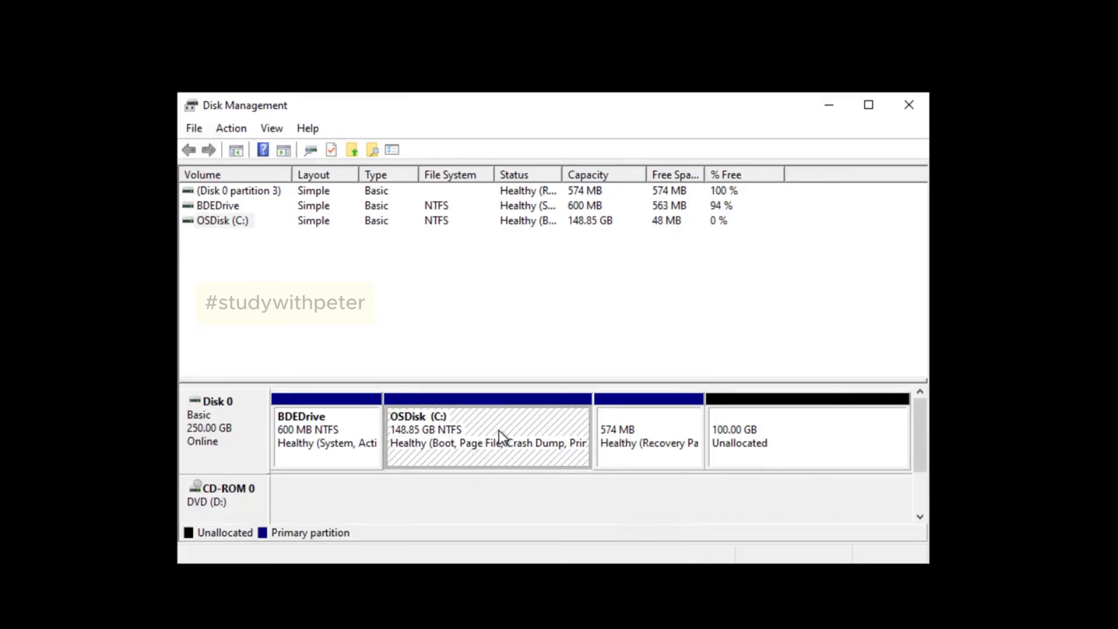
right_click(489, 435)
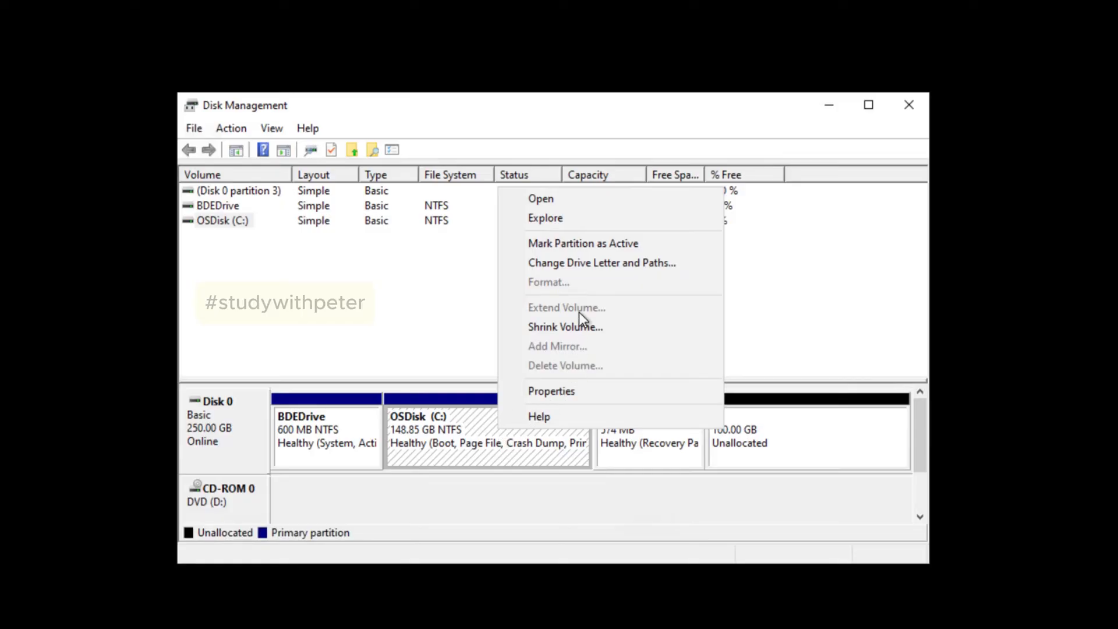
mouse_move(565, 336)
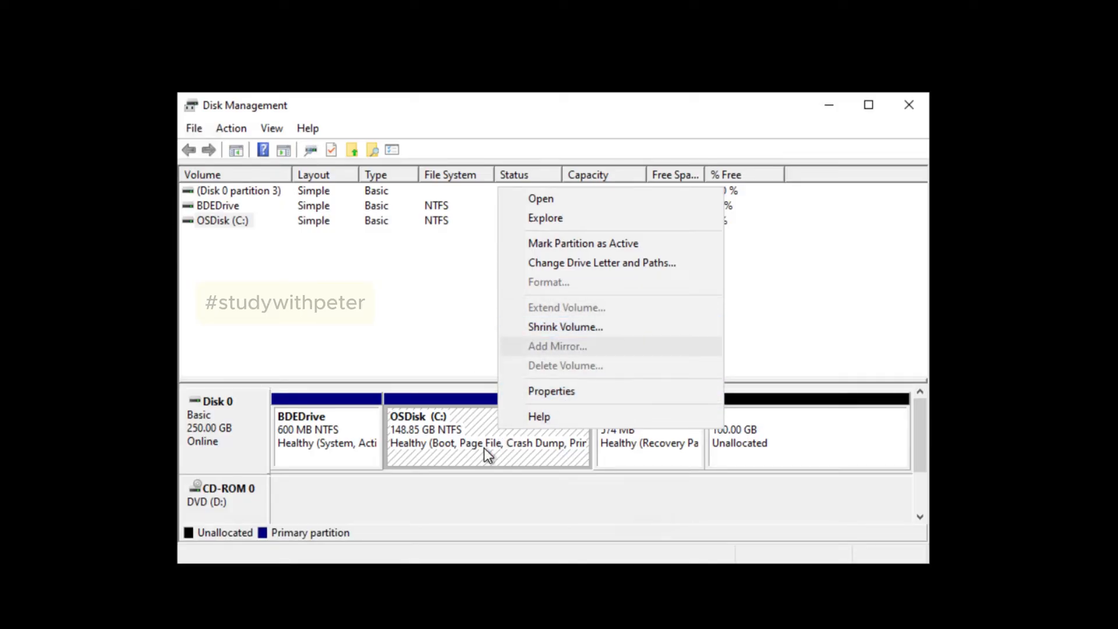
mouse_move(568, 331)
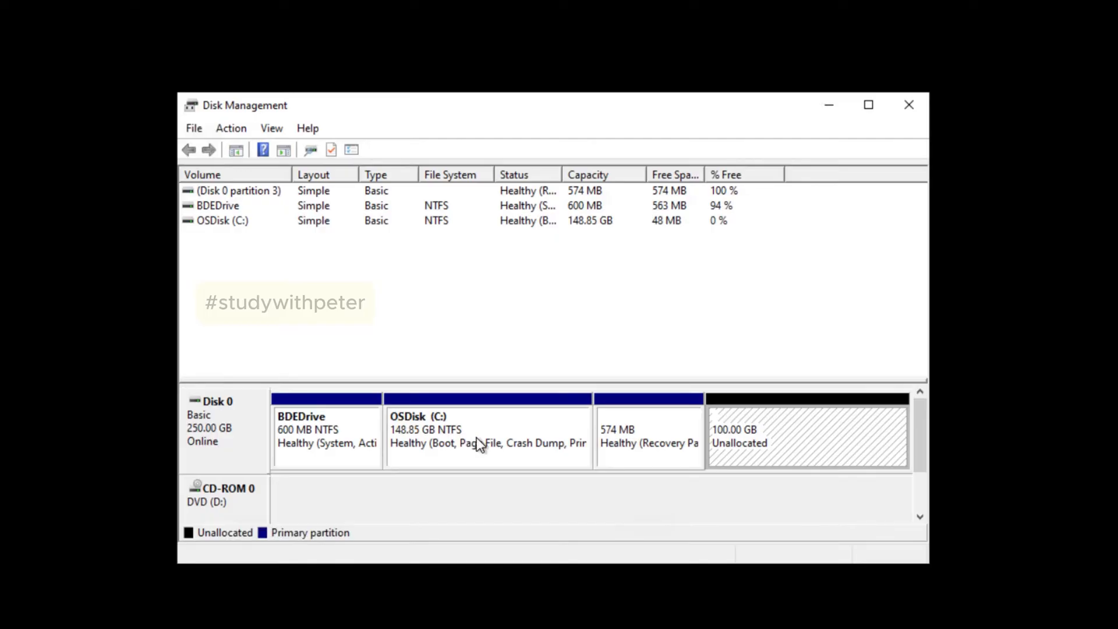
mouse_move(499, 457)
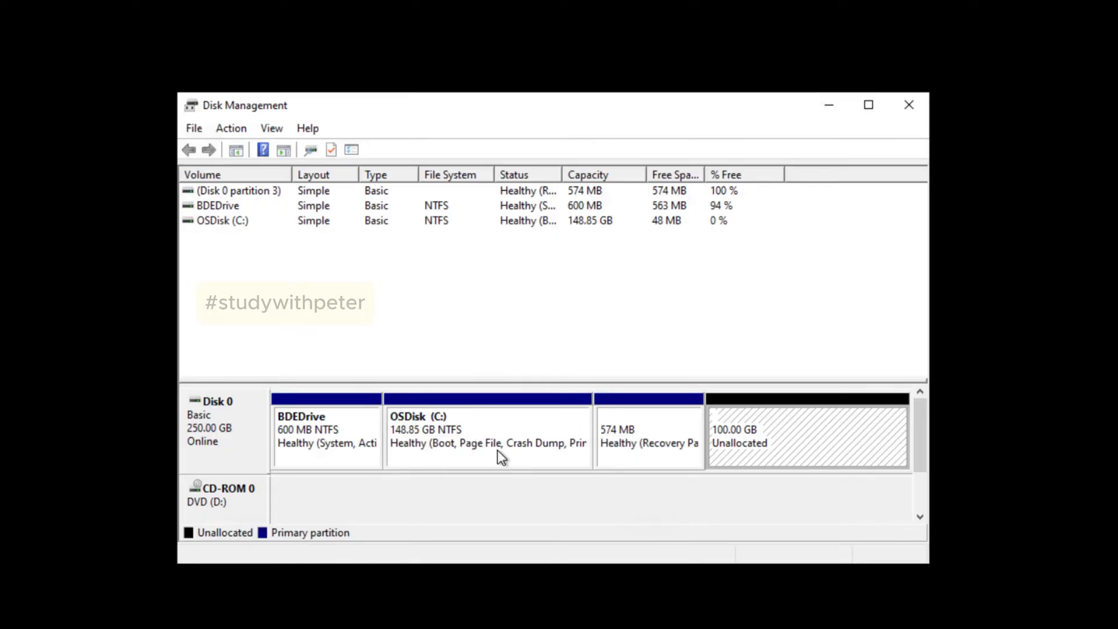
mouse_move(775, 445)
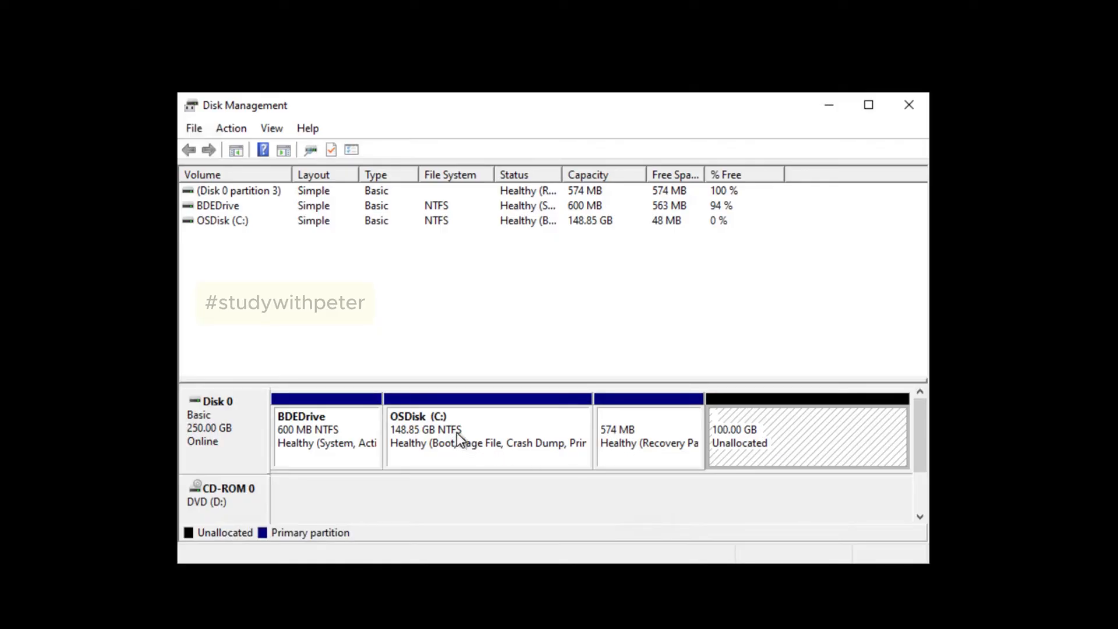
mouse_move(475, 442)
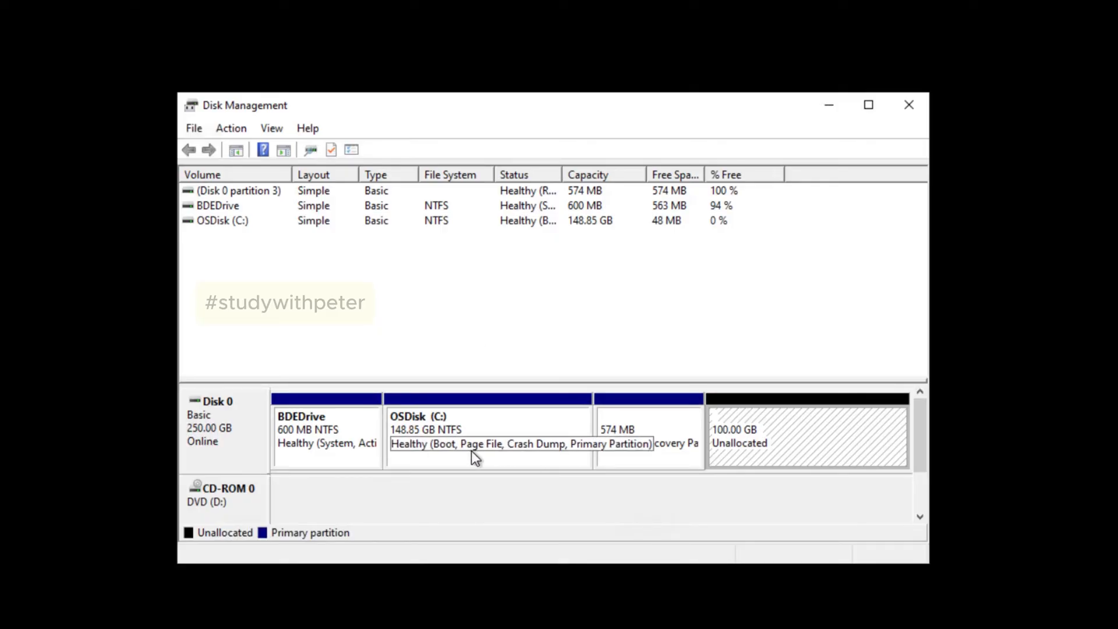
mouse_move(480, 419)
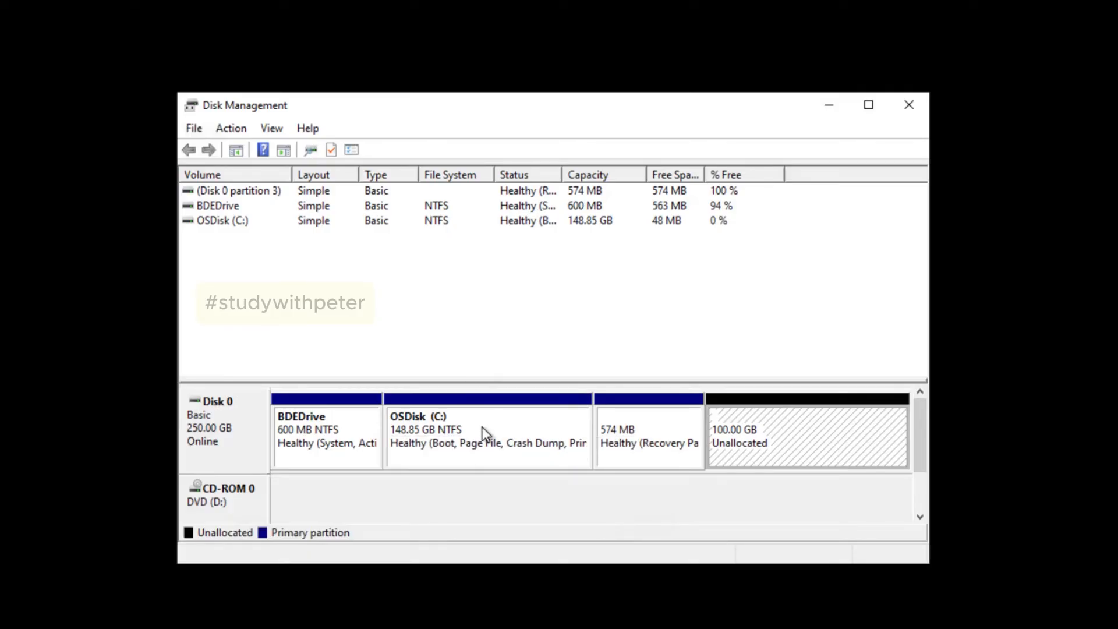
right_click(488, 435)
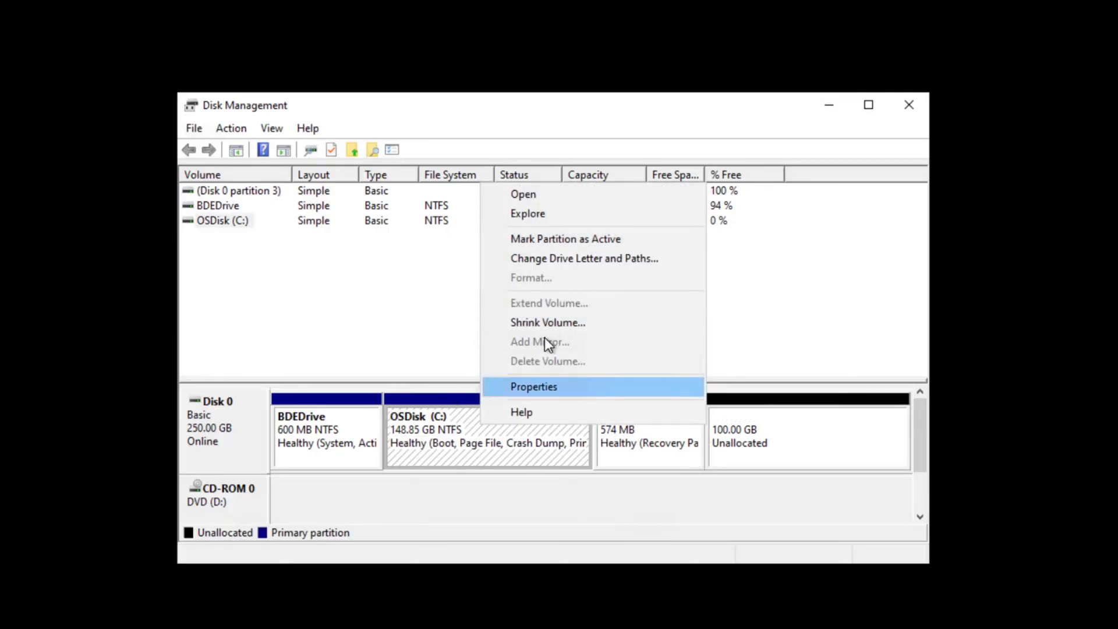
mouse_move(651, 549)
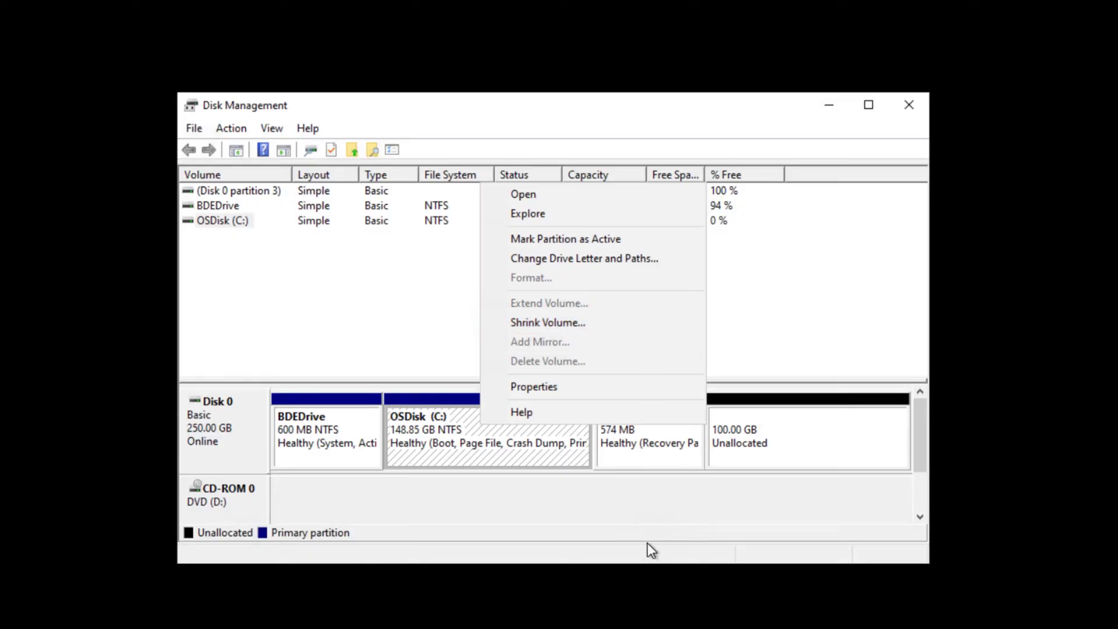
click(652, 549)
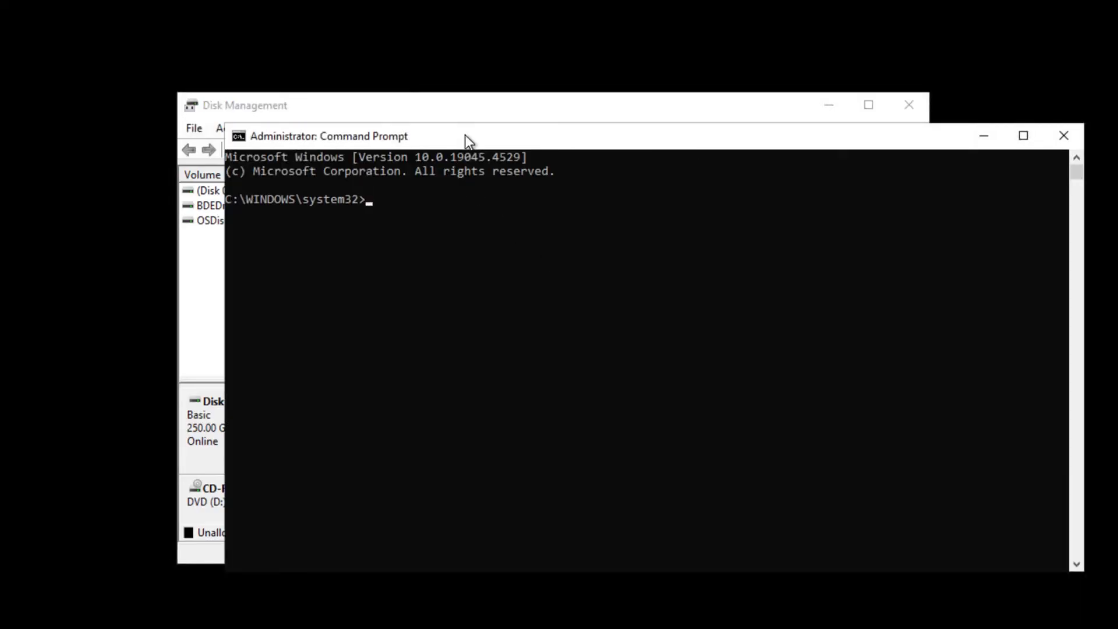
mouse_move(473, 223)
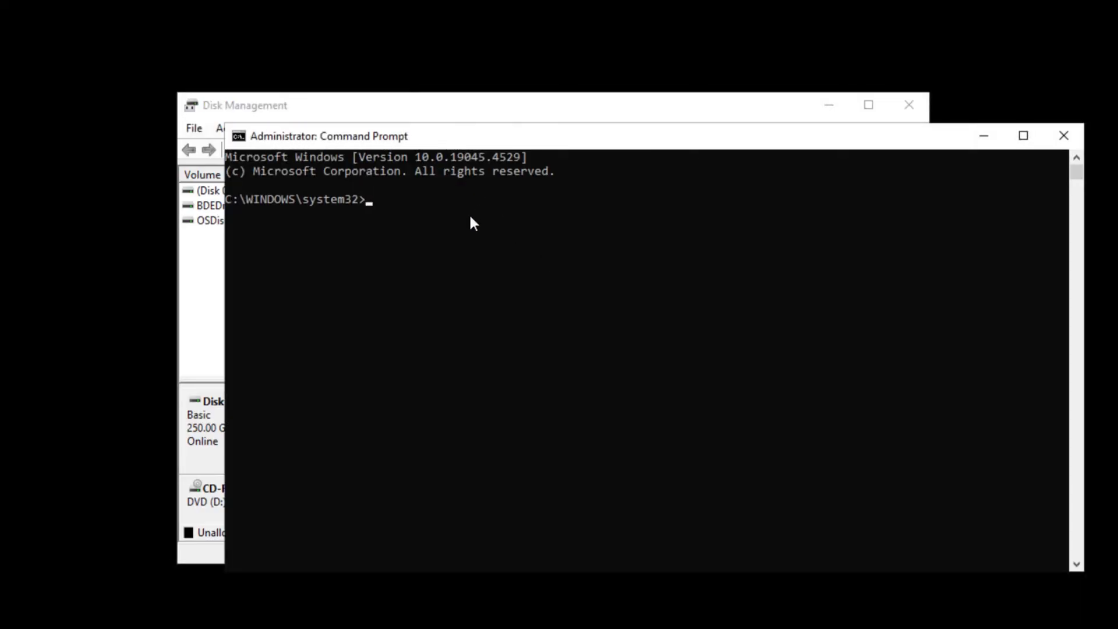
mouse_move(479, 247)
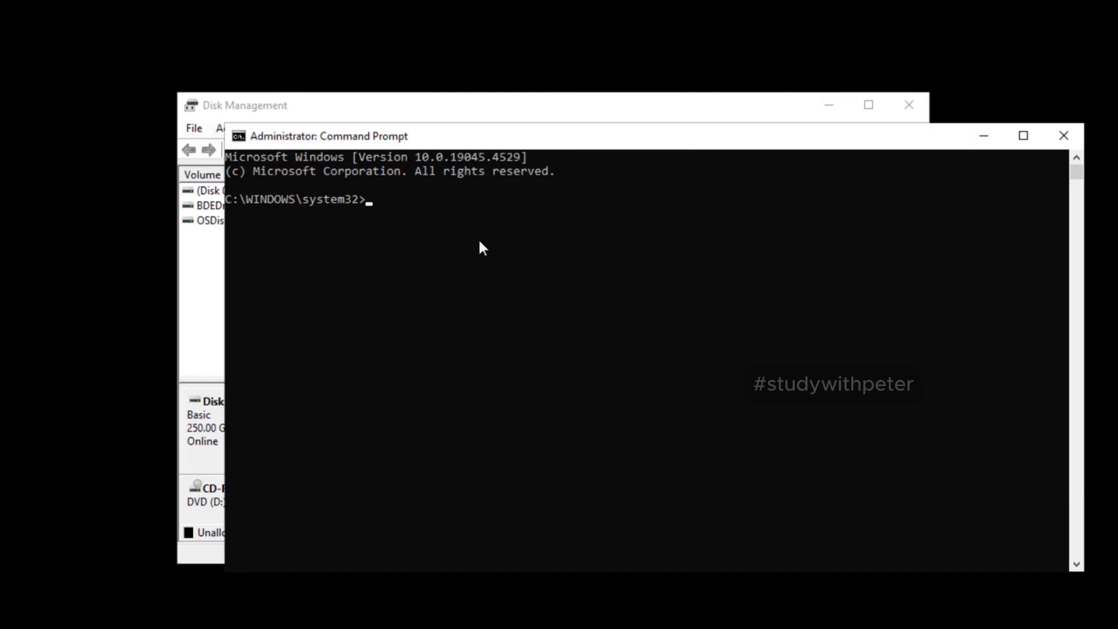
Launch DiskPart by entering 'diskpart' in the administrator Command Prompt.
text(disk)
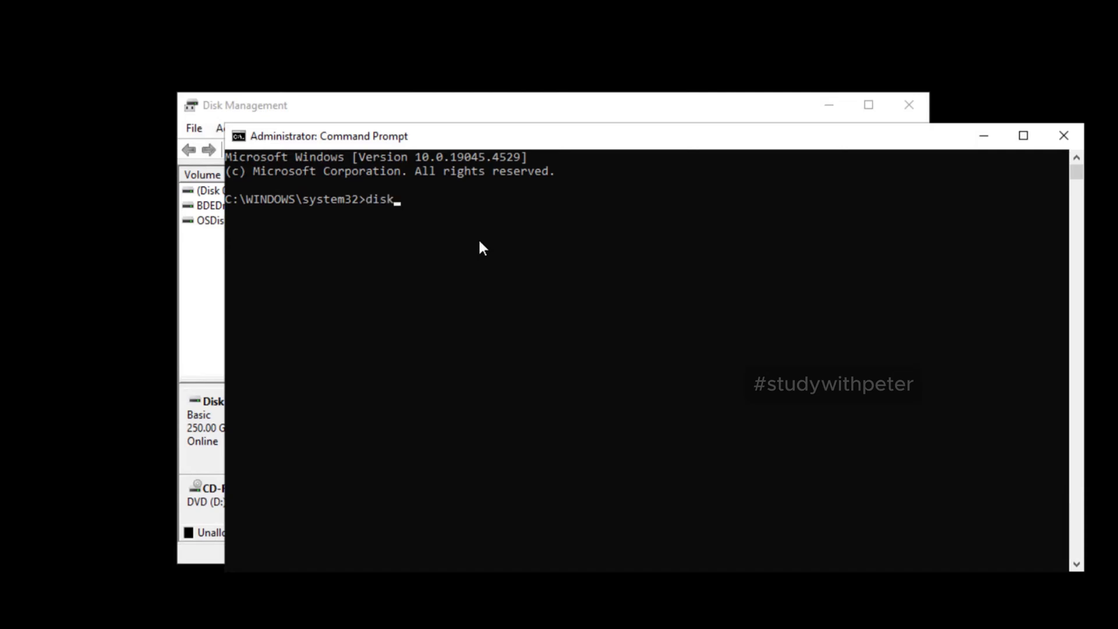
text(part)
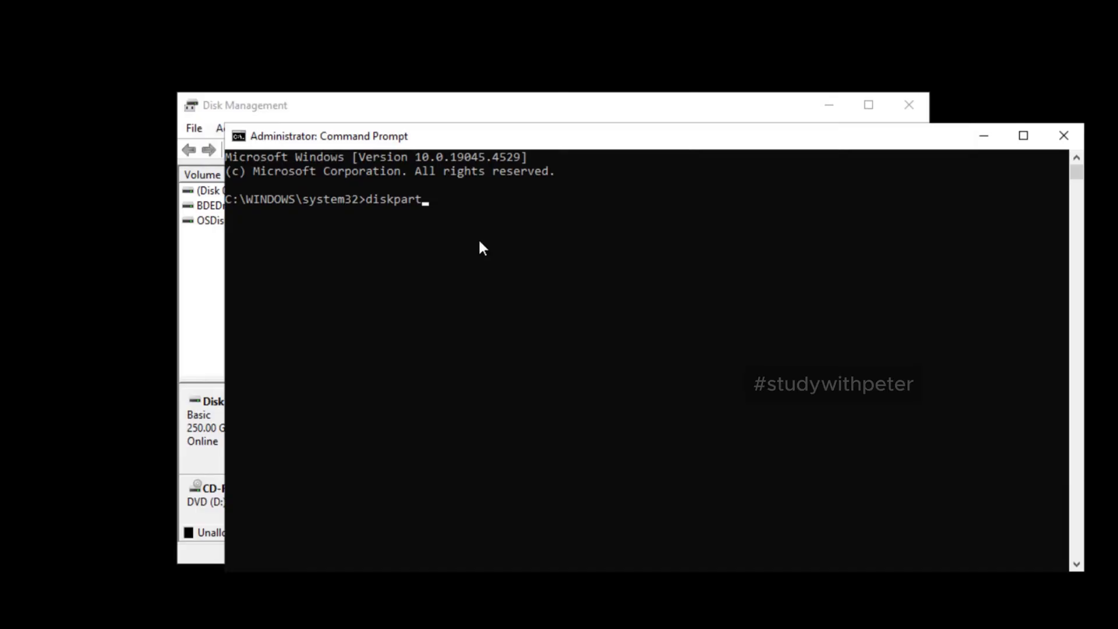
key(Return)
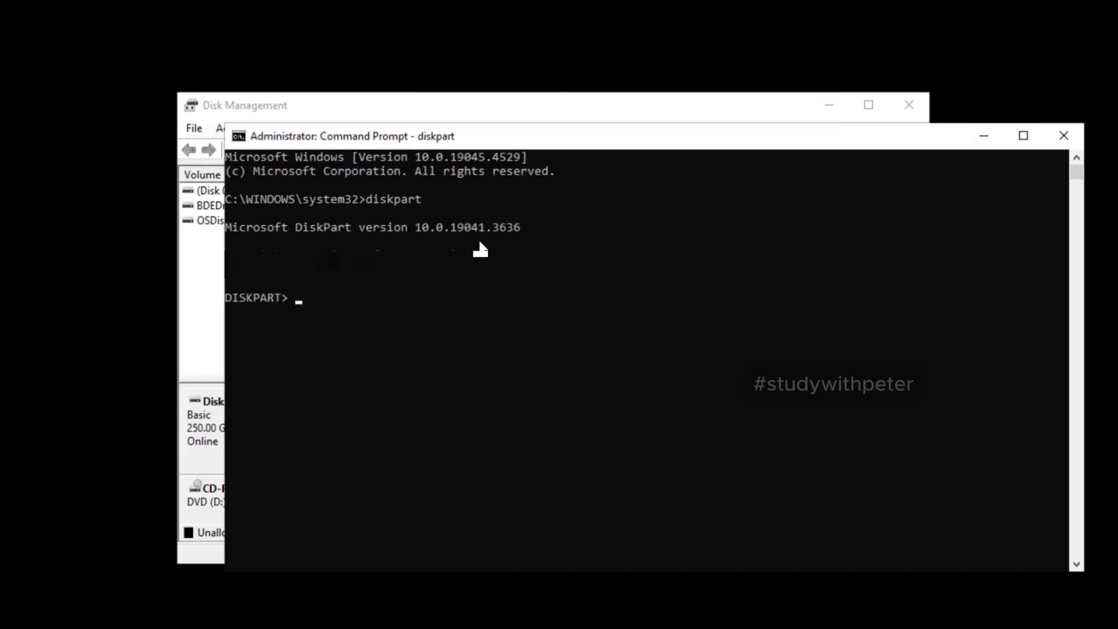
mouse_move(234, 305)
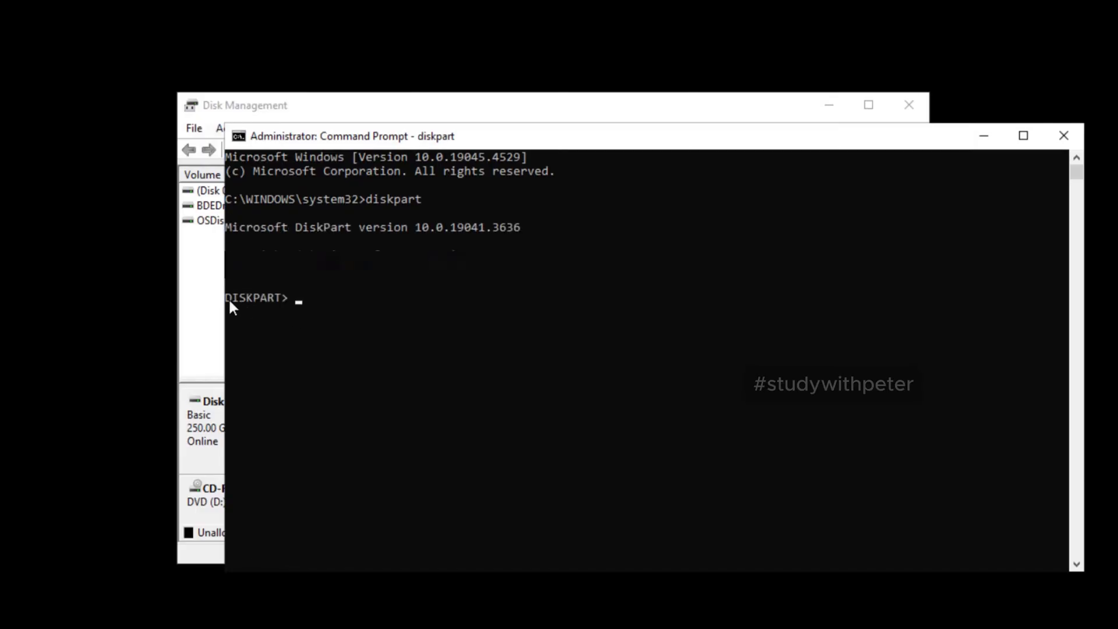
mouse_move(424, 355)
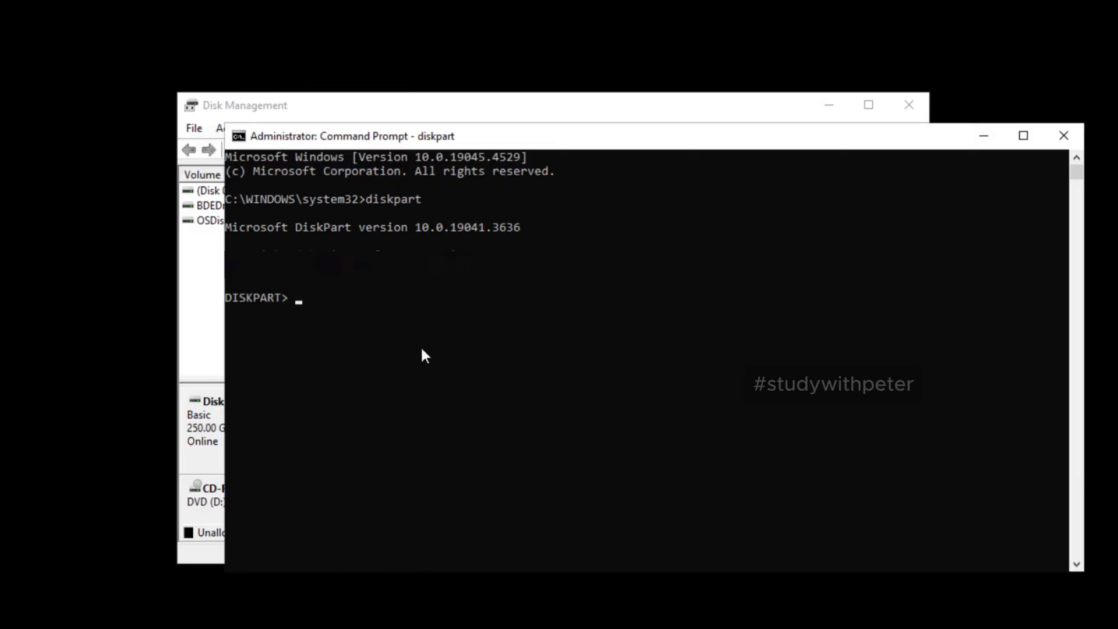
Run 'list disk' to show Disk 0 at 250 GB with 100 GB free.
text(lis)
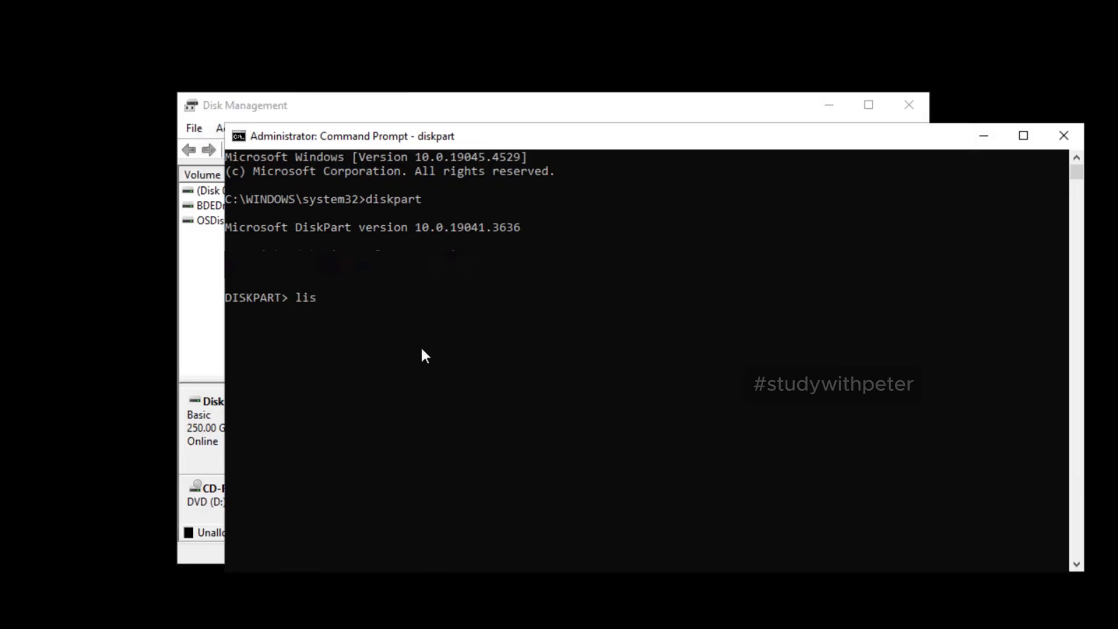
text(t disk)
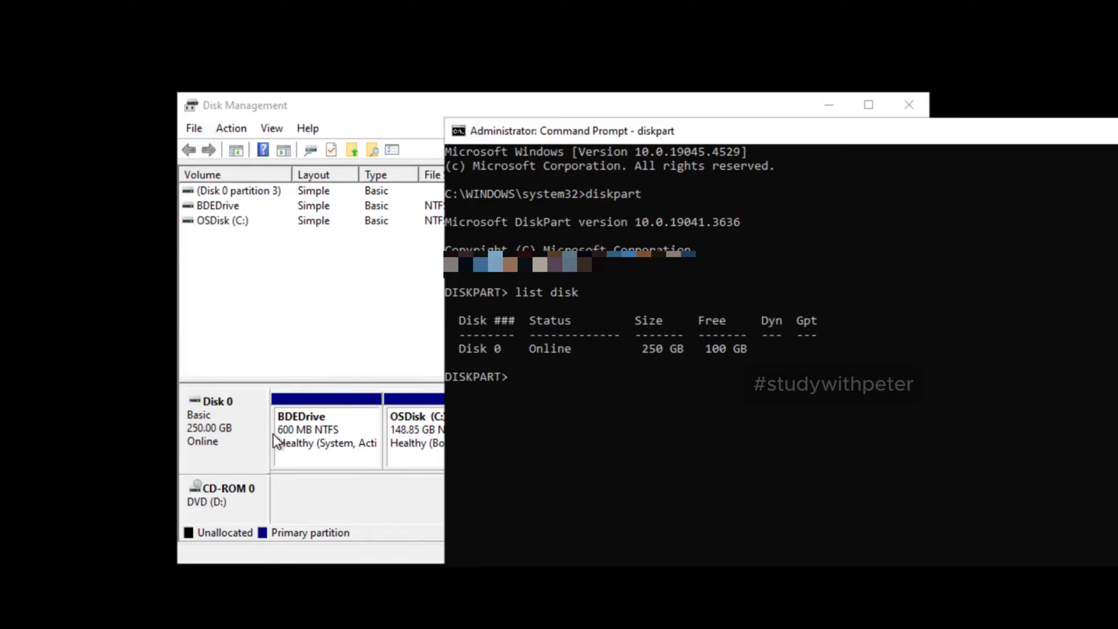
mouse_move(673, 138)
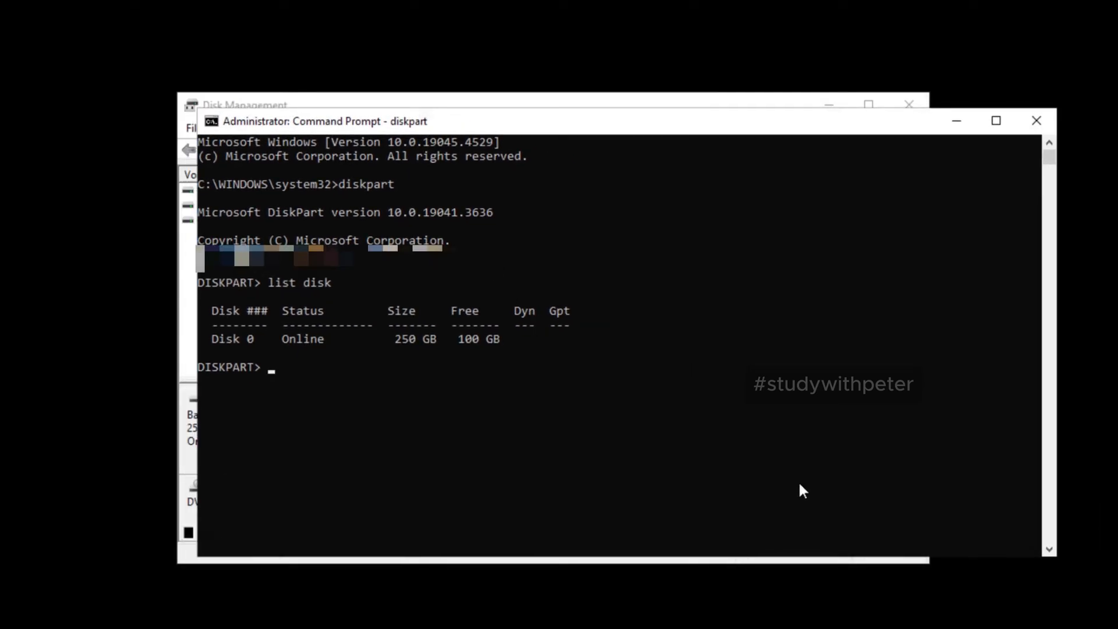
Select Disk 0 with 'select disk 0' and begin the next list command.
text(select)
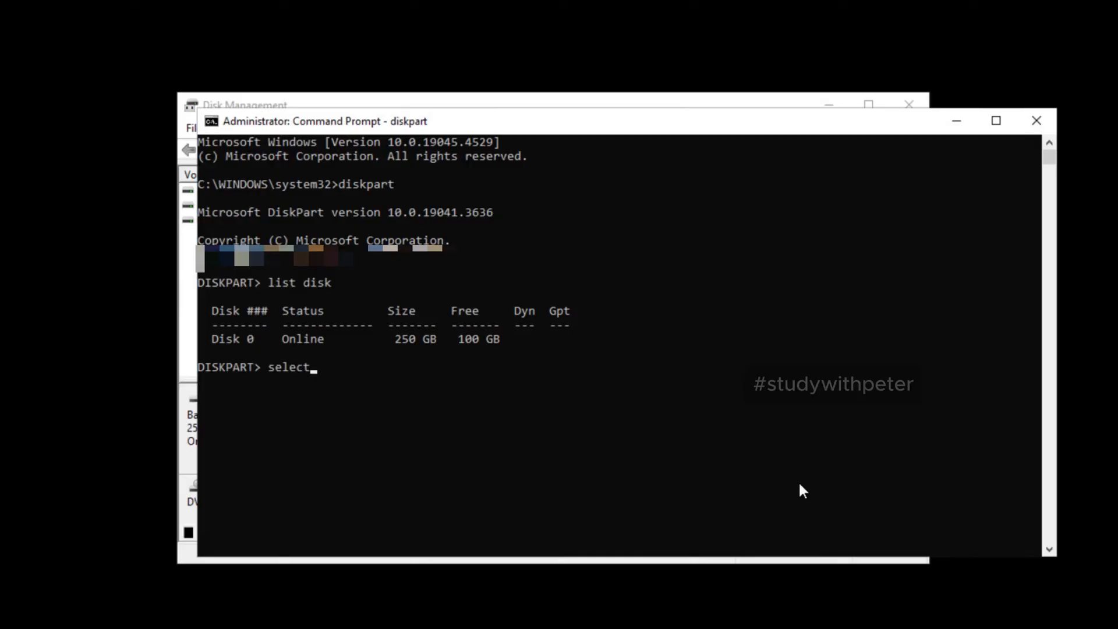
text(disk)
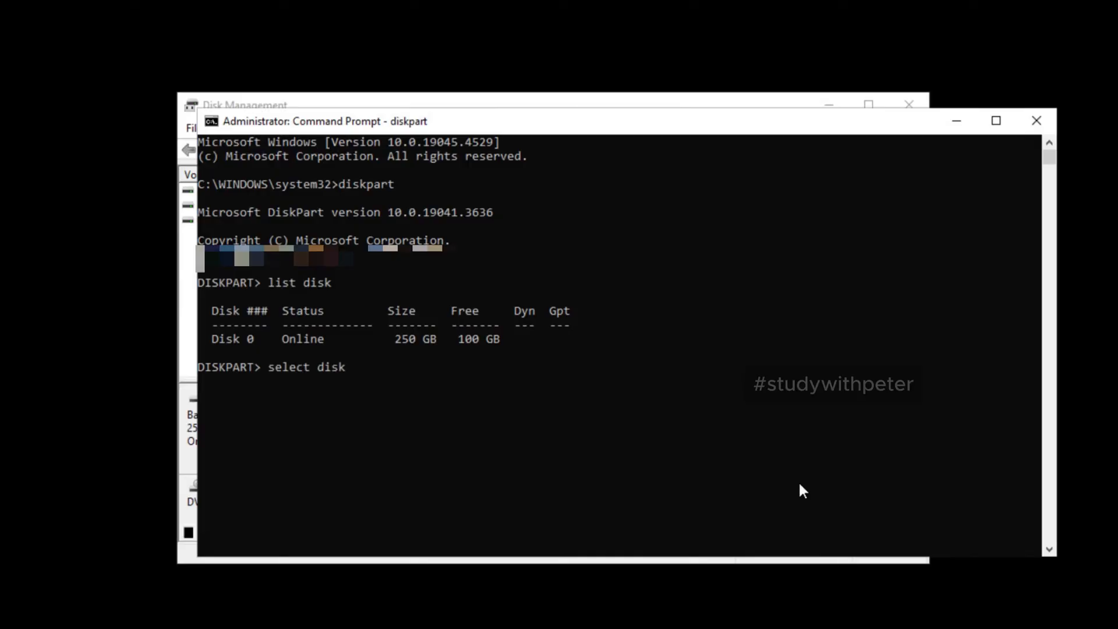
text(0)
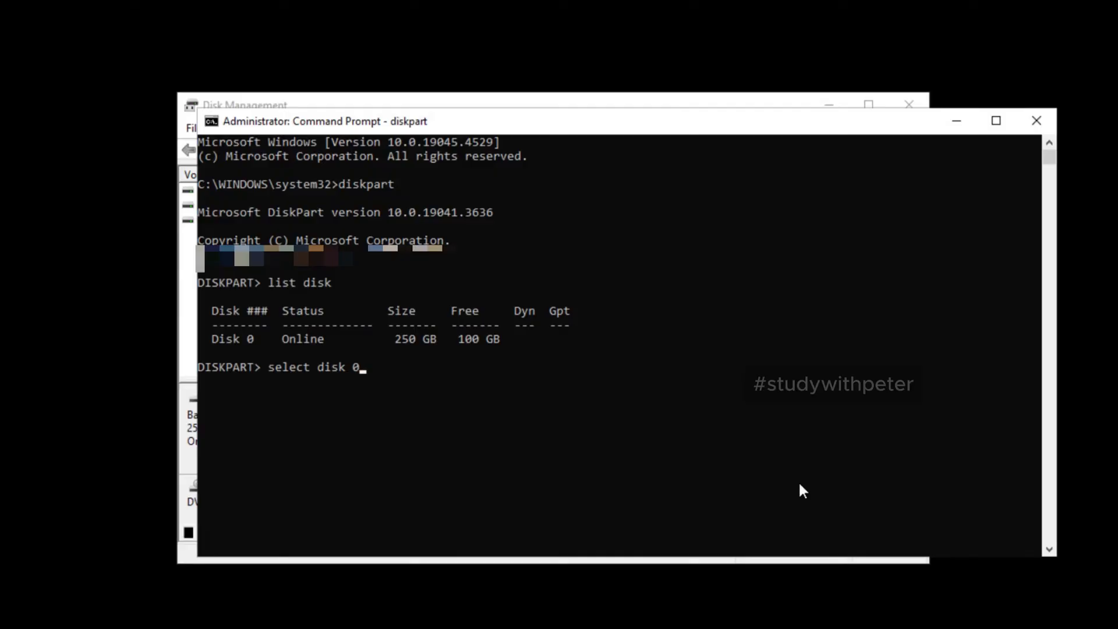
key(Return)
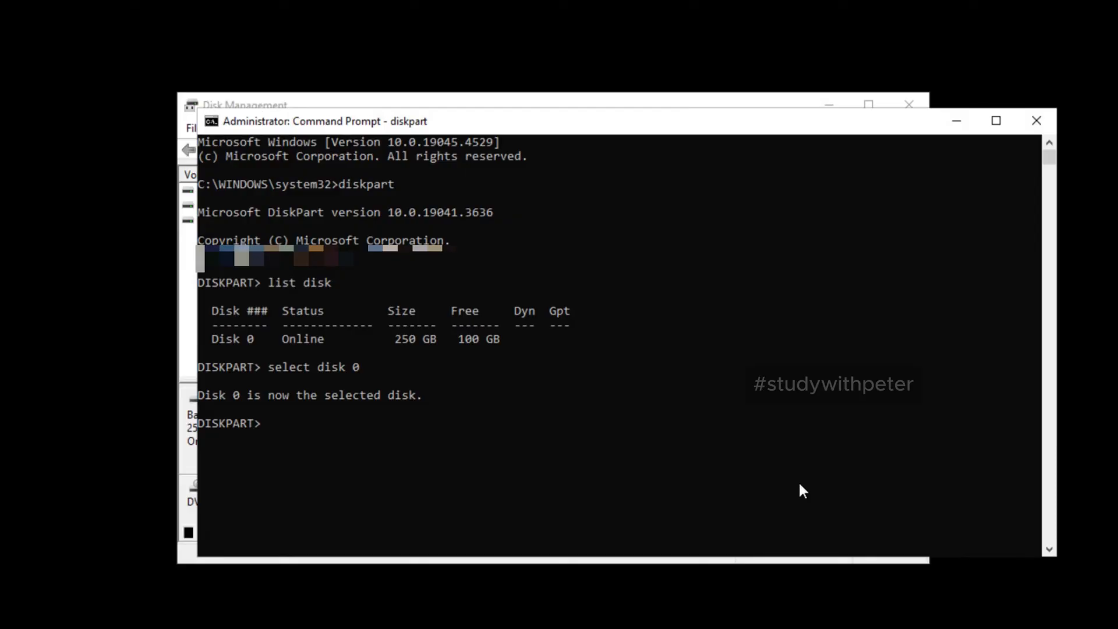
text(ls)
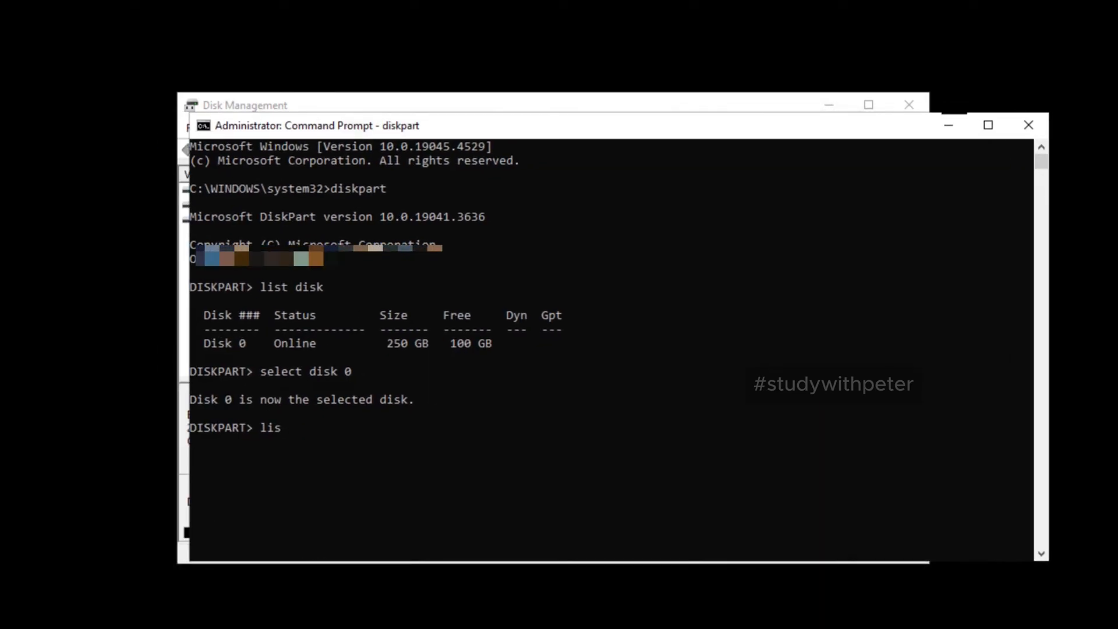
List Disk 0's partitions, then compare against the C: partition in Disk Management.
text(t partition)
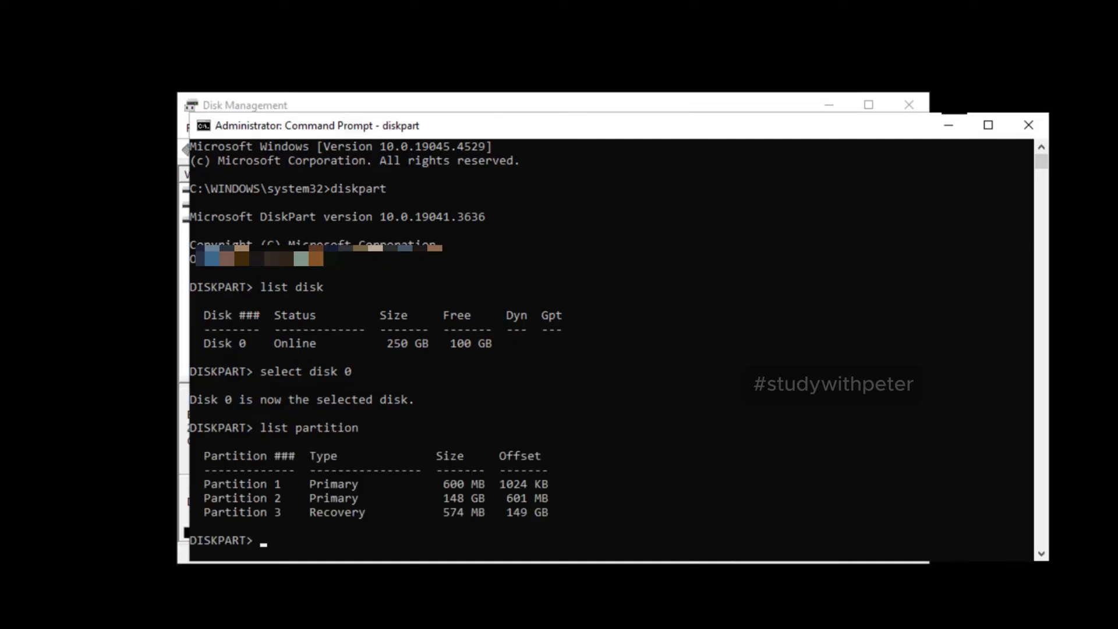
mouse_move(461, 130)
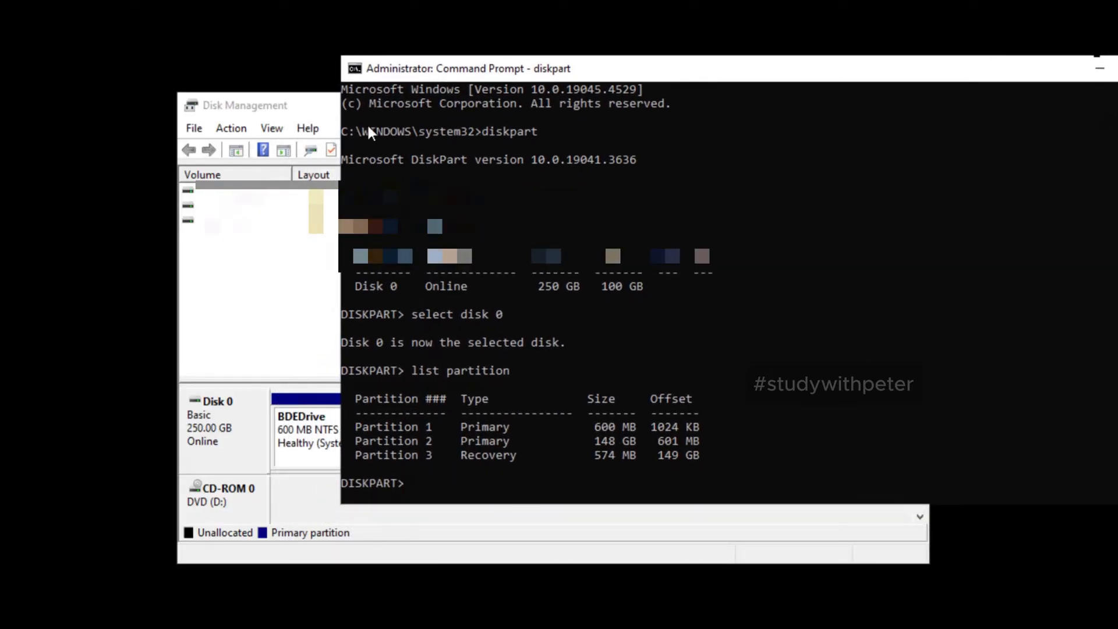
click(242, 105)
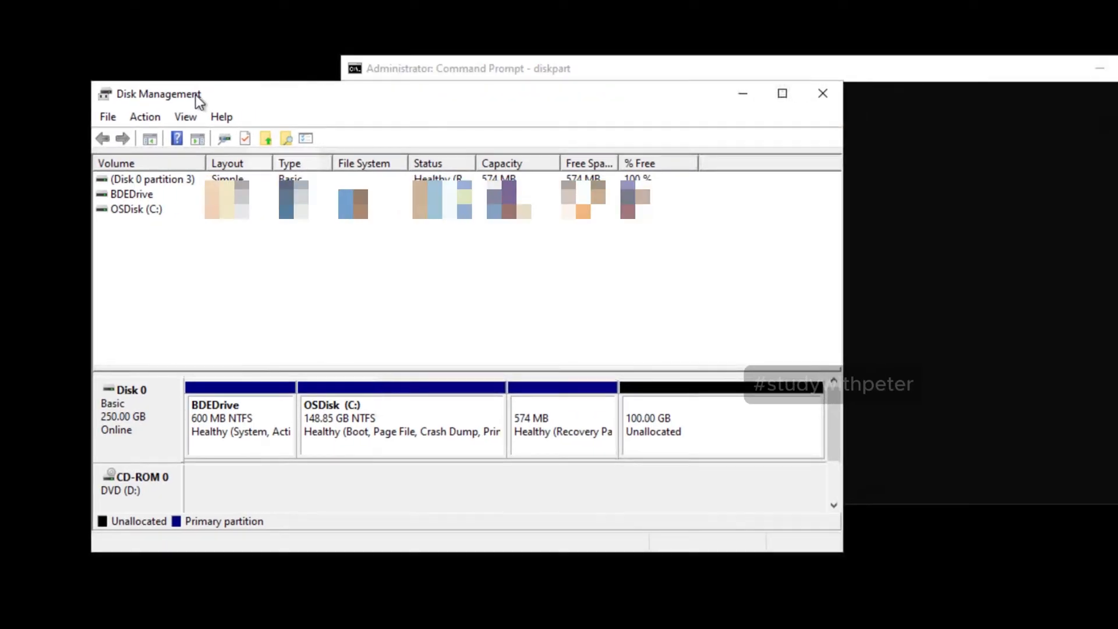
click(399, 420)
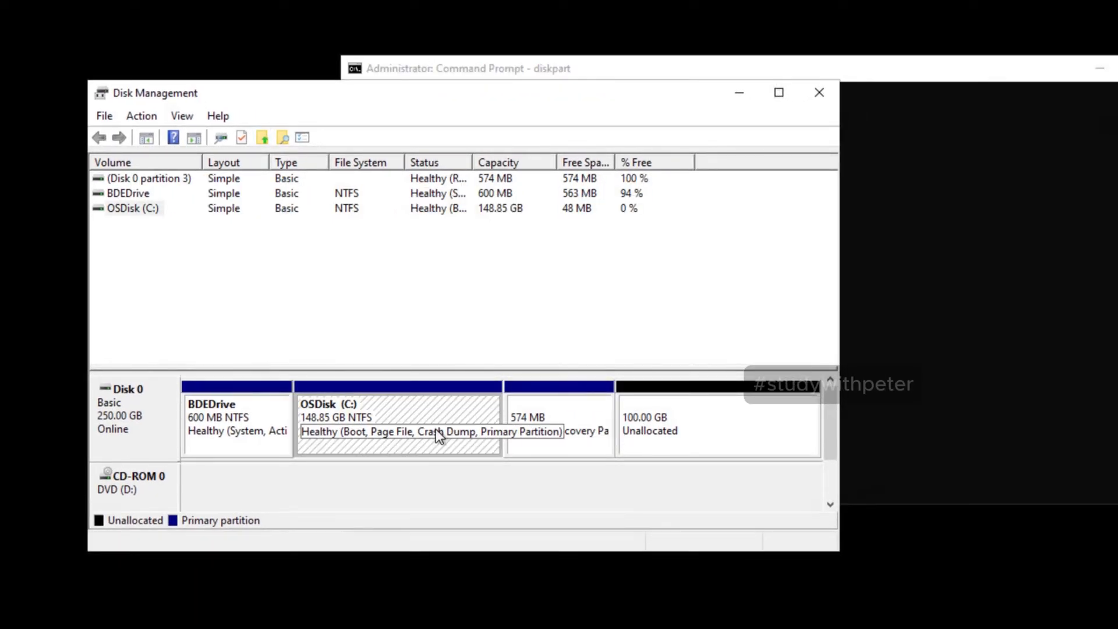
right_click(397, 421)
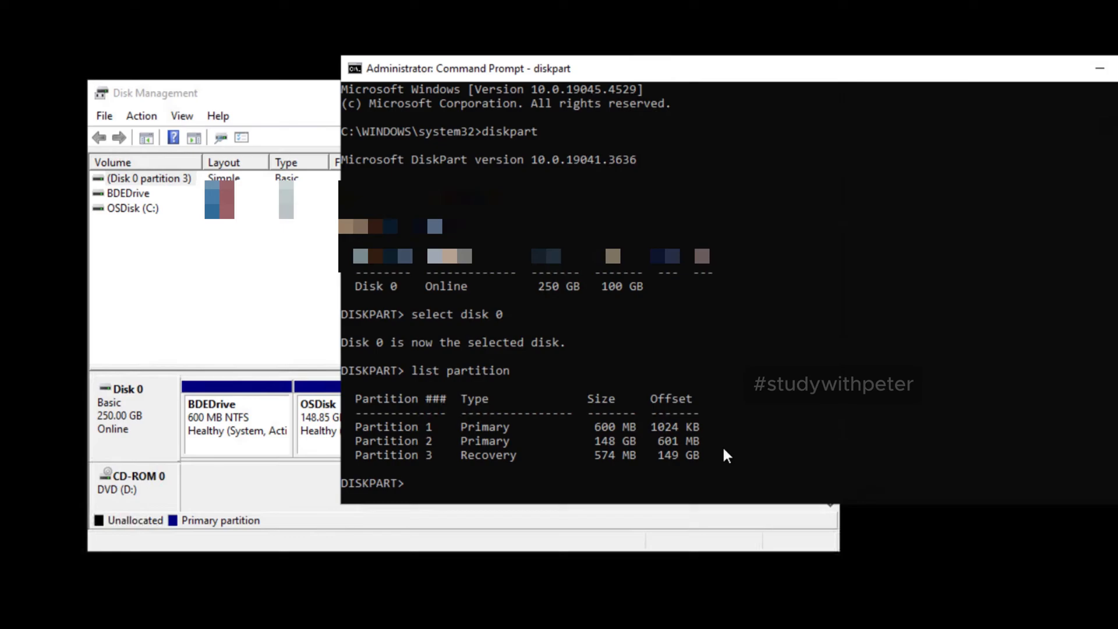
mouse_move(835, 450)
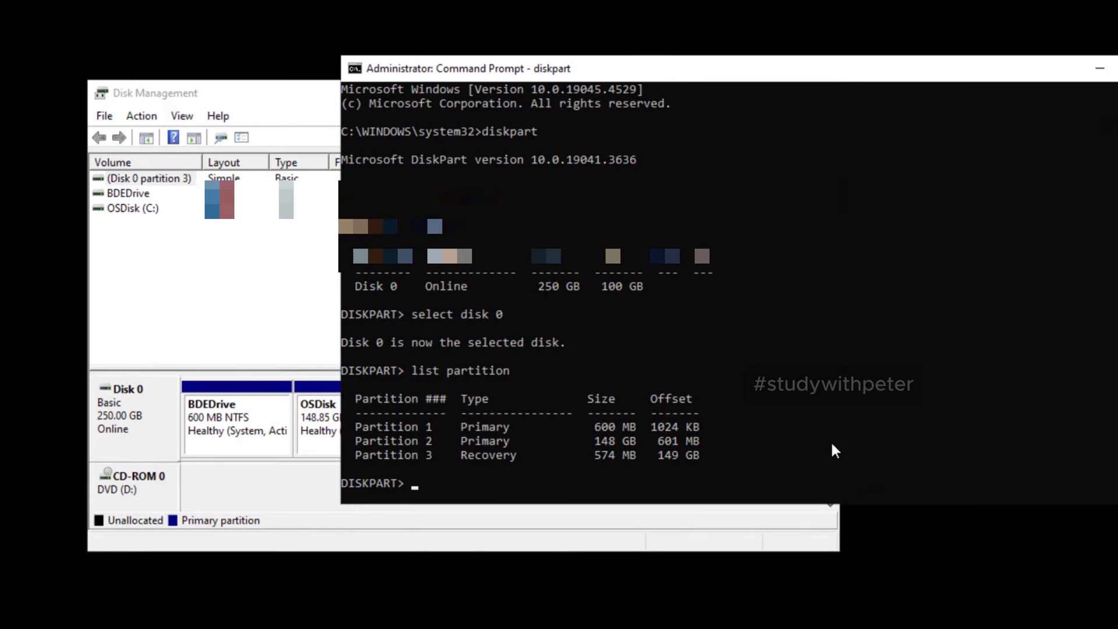
Select Partition 3, the 574 MB recovery partition, and move the Command Prompt aside.
text(select)
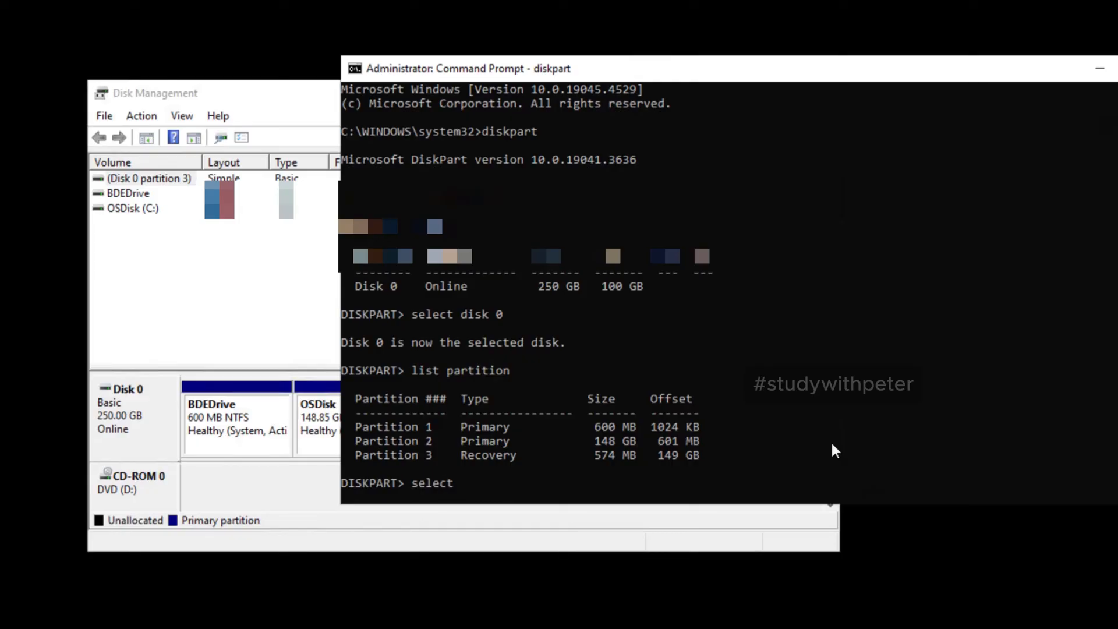
text(parti)
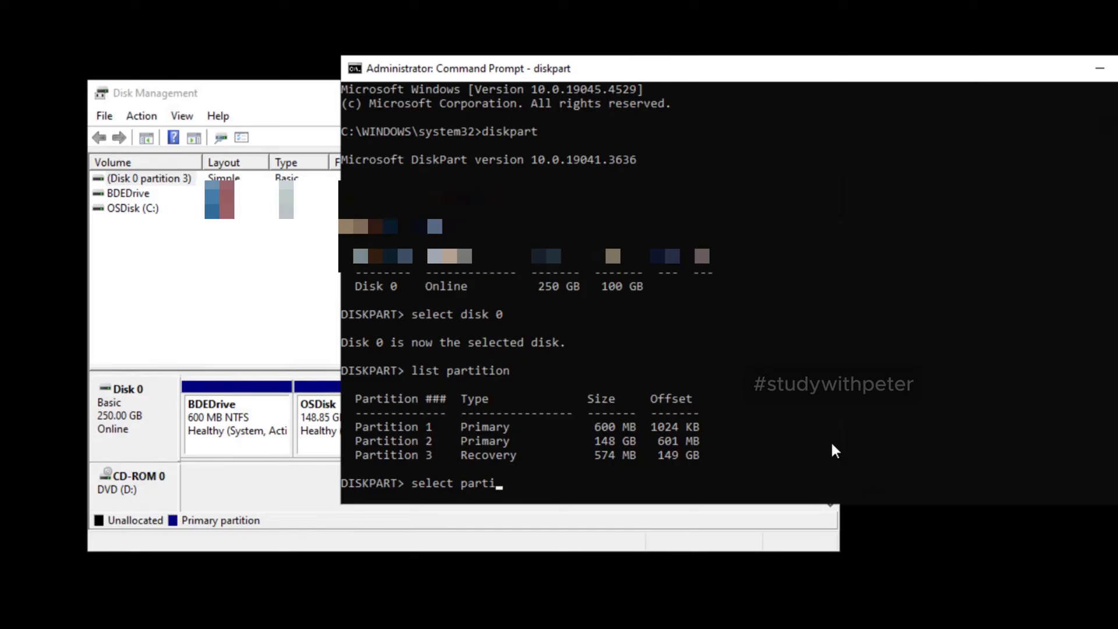
text(tion)
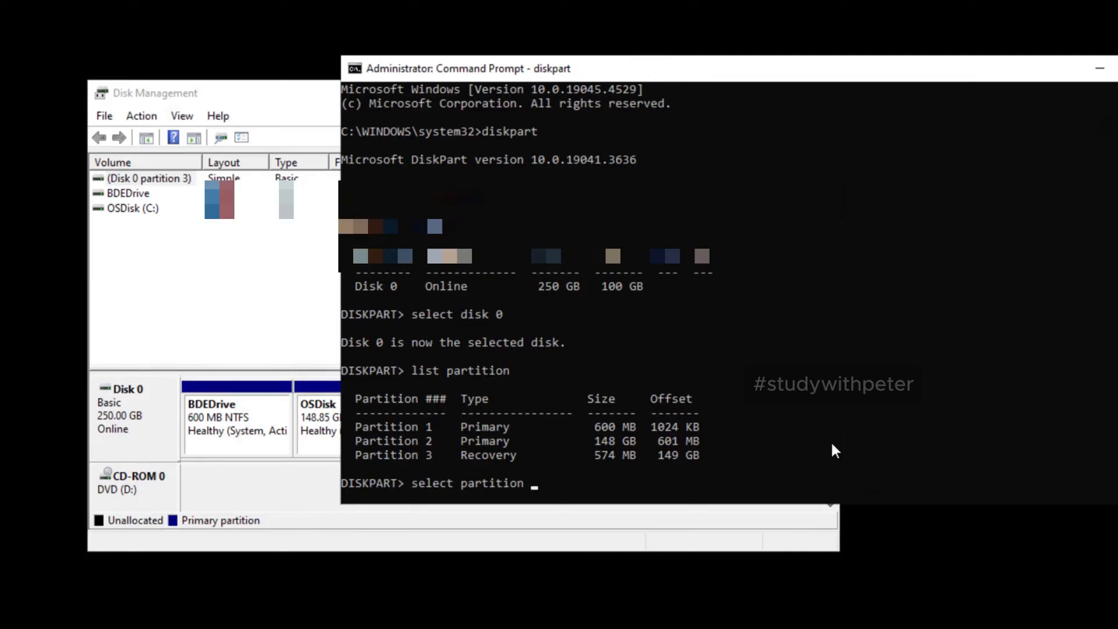
text(3)
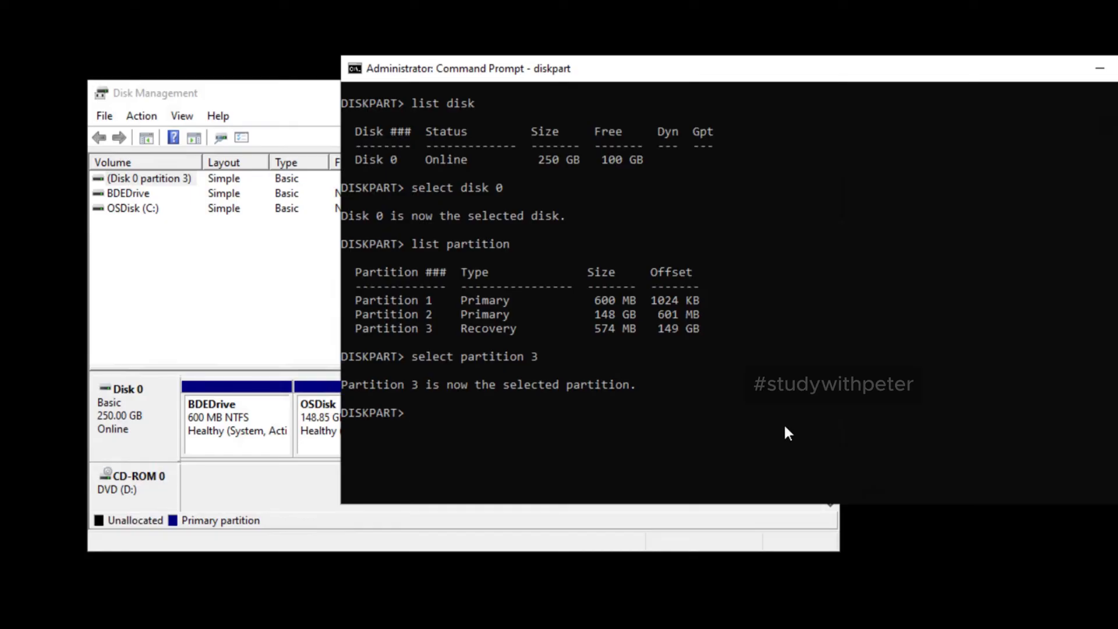
mouse_move(596, 244)
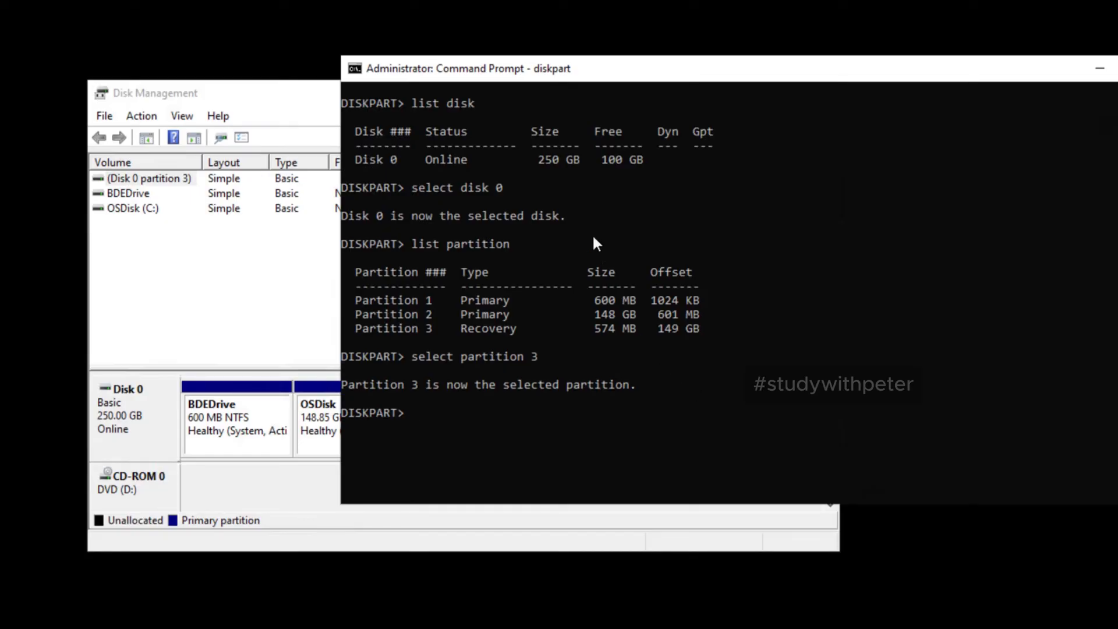
mouse_move(703, 50)
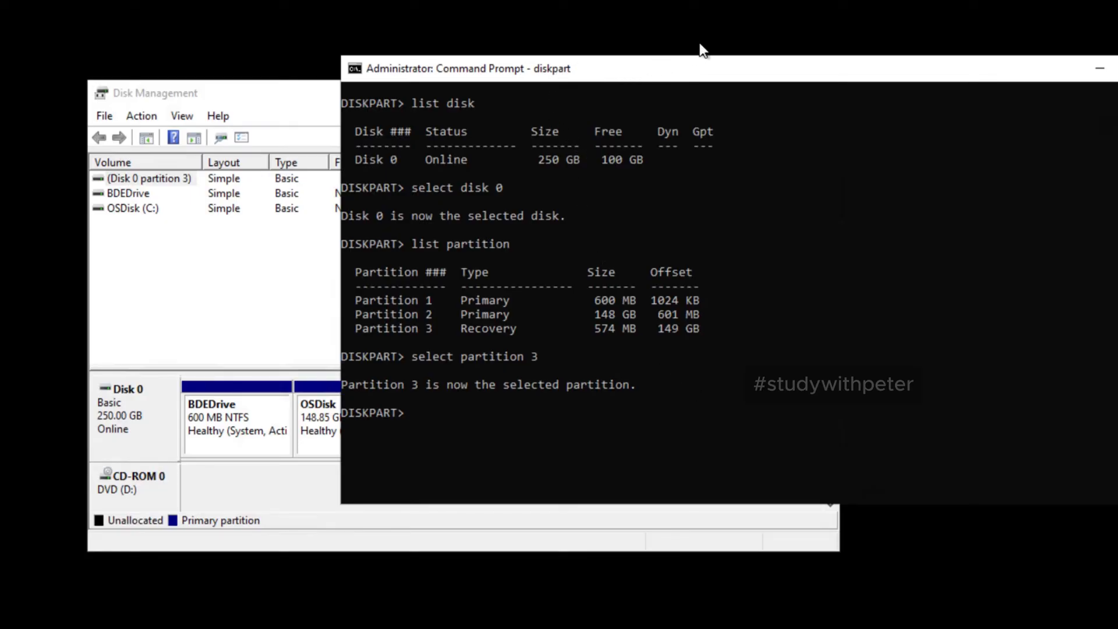
drag(702, 68, 834, 4)
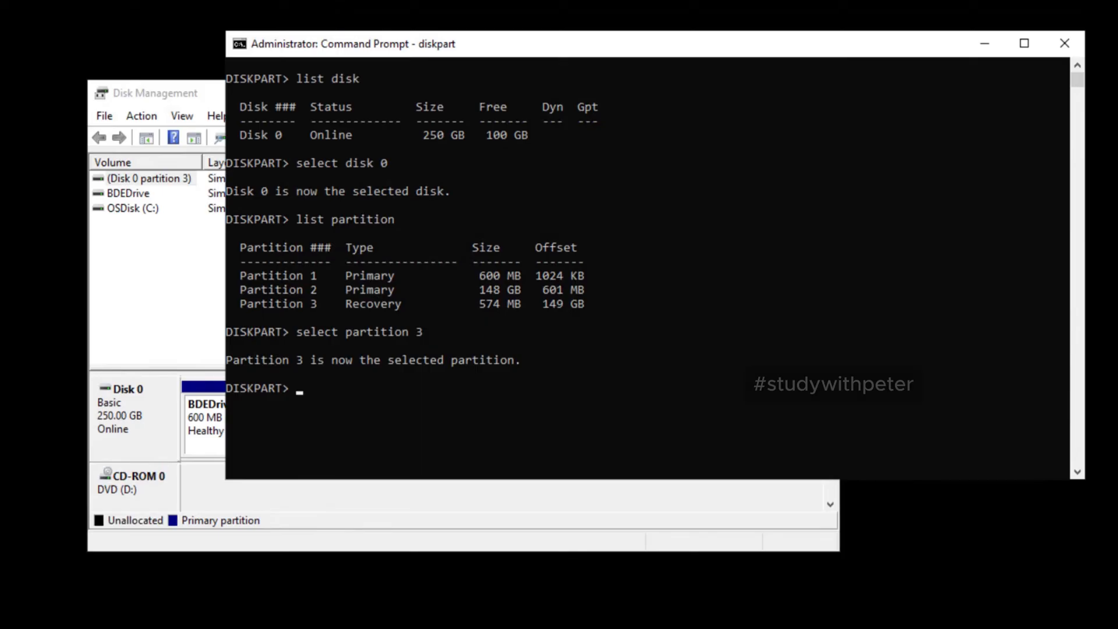
Force-delete the recovery partition with 'delete partition override', freeing about 100.56 GB.
text(delete)
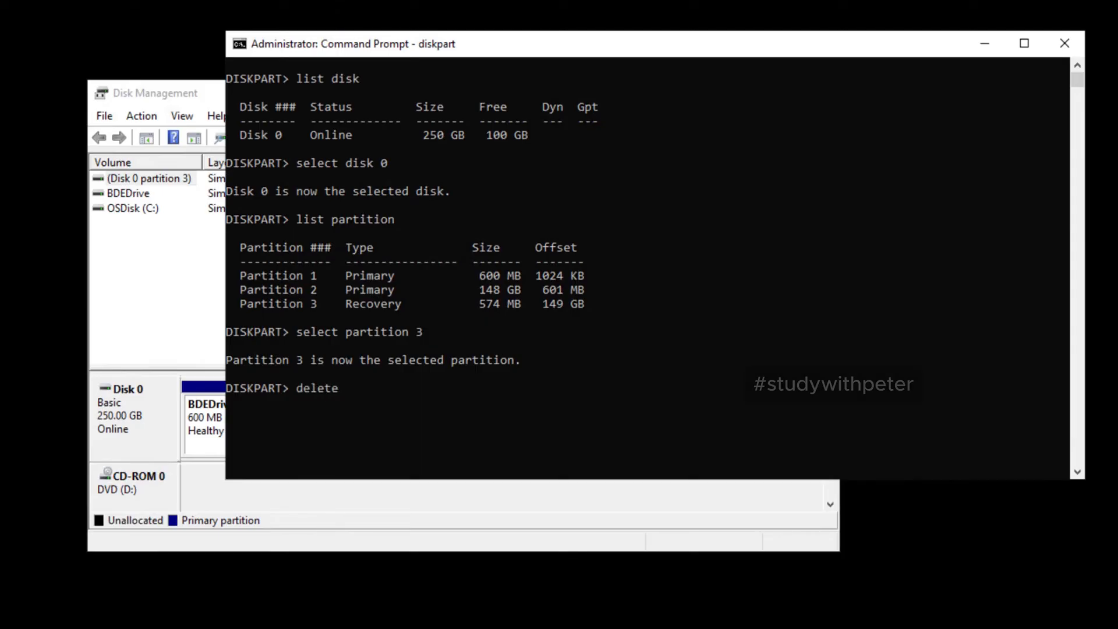
text(part)
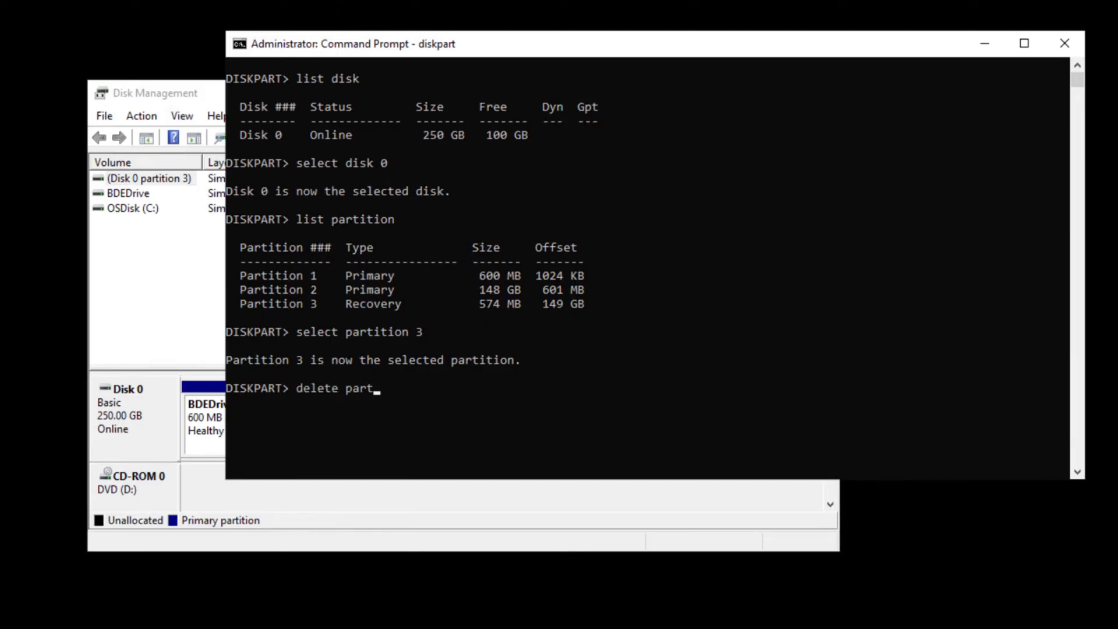
text(ion)
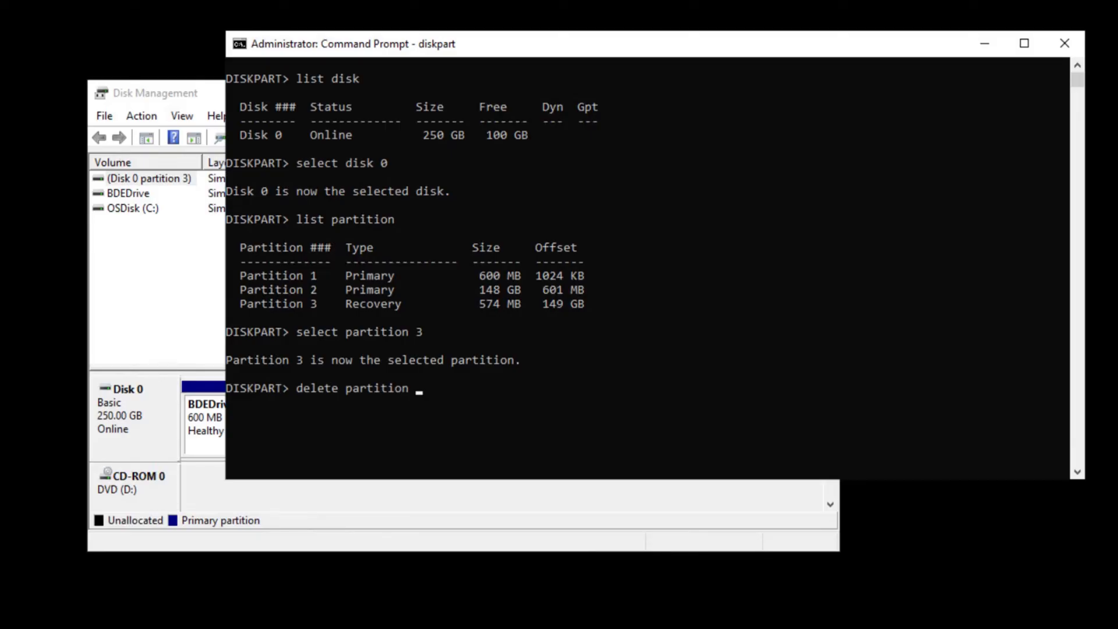
text(or)
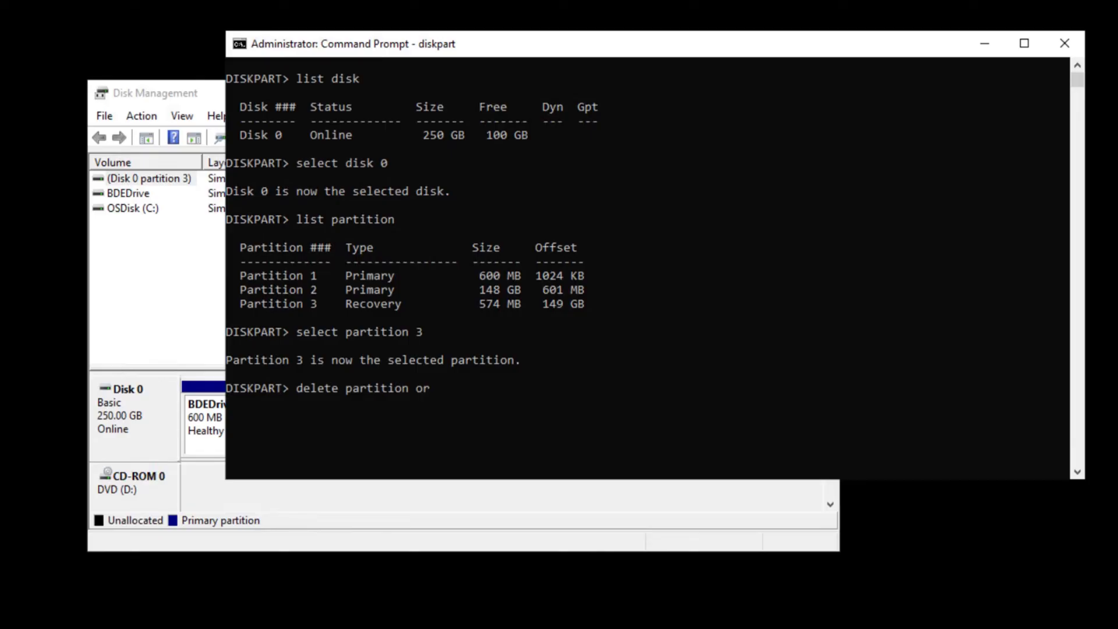
text(verid)
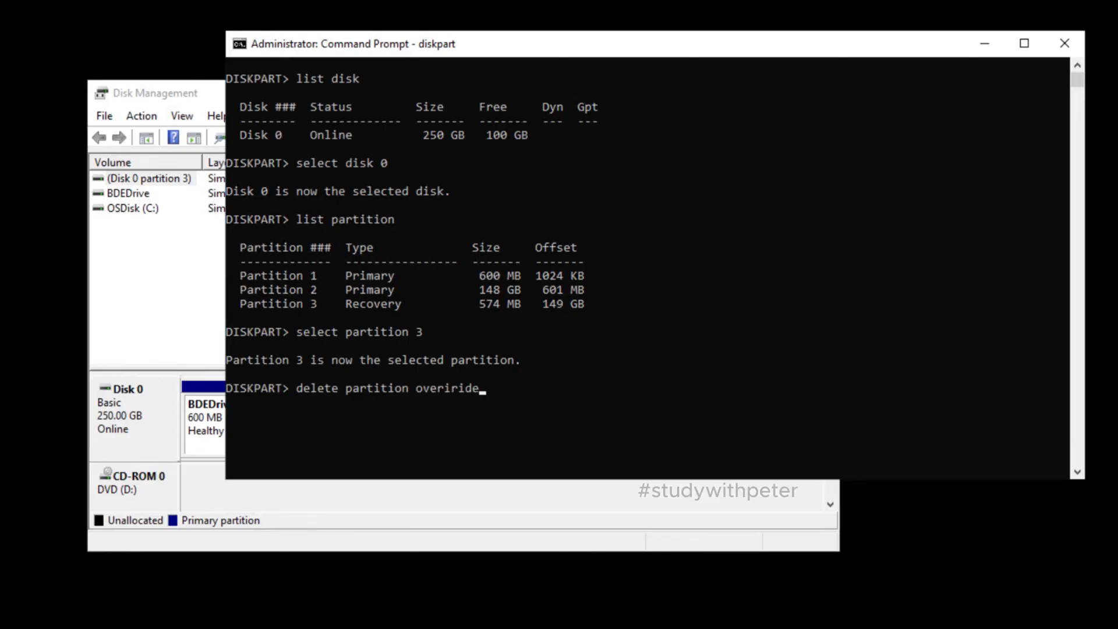
key(Backspace)
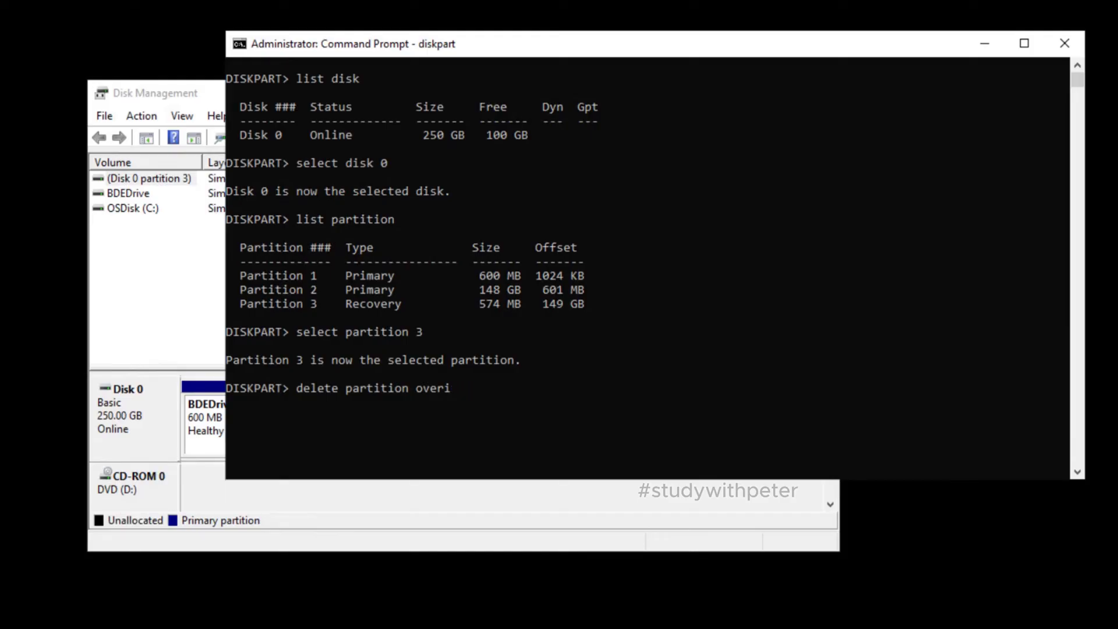
text(ide)
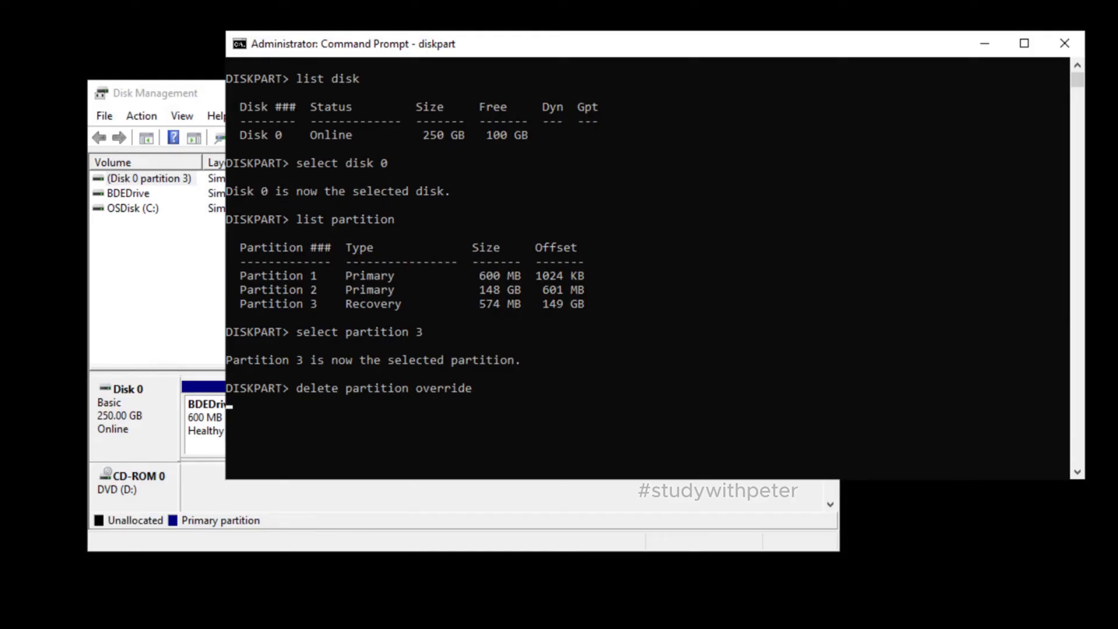
key(Return)
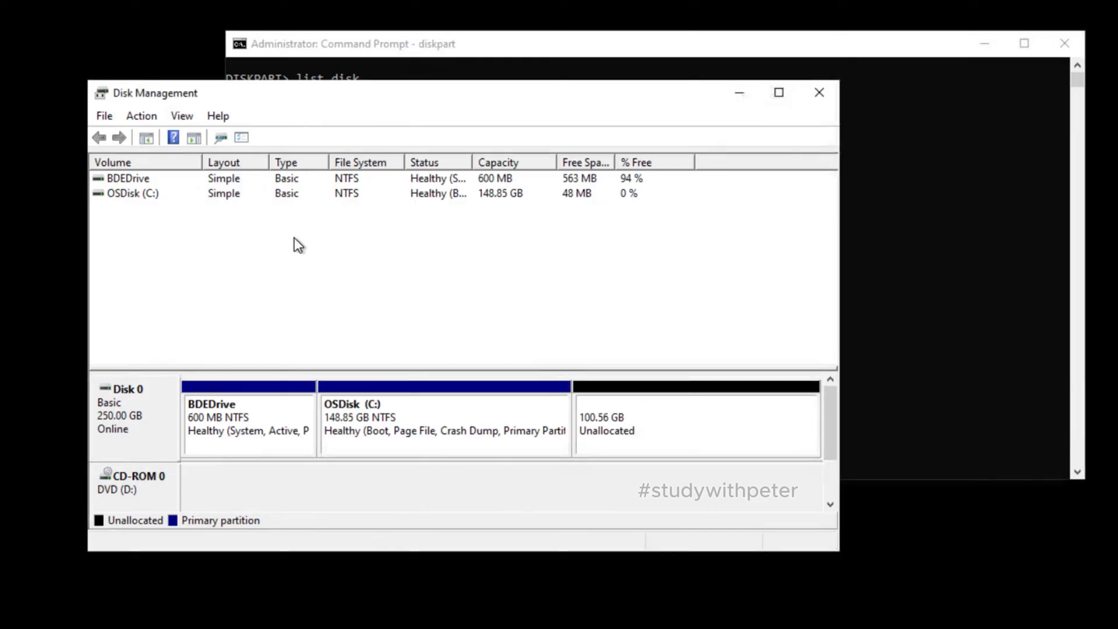
Refresh the Disk Management view and select the 148.85 GB OSDisk (C:) volume.
click(103, 116)
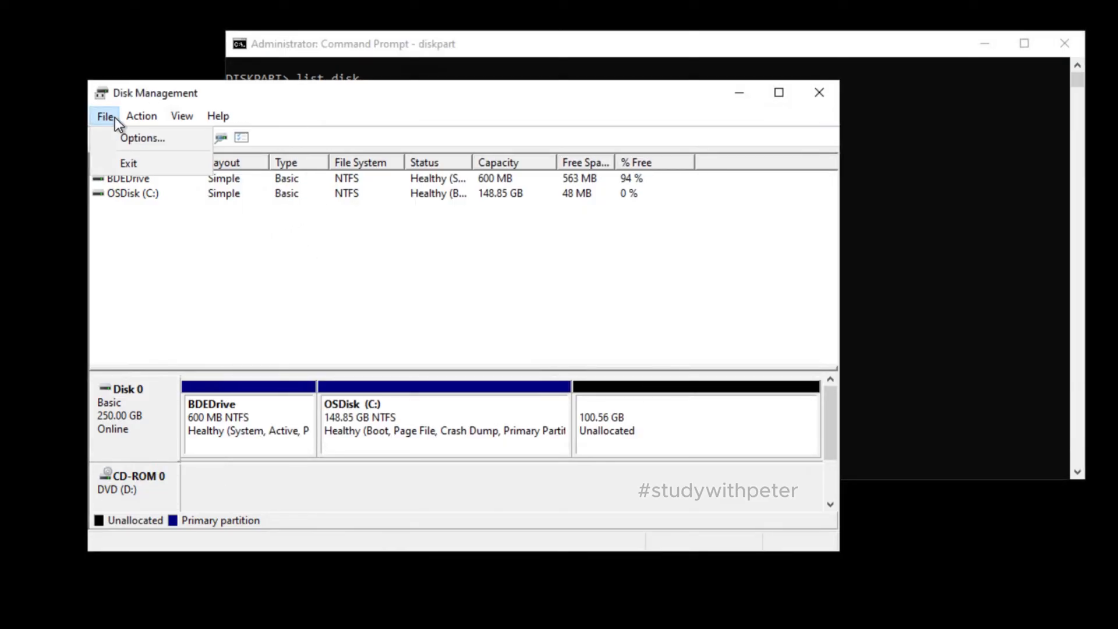
click(141, 115)
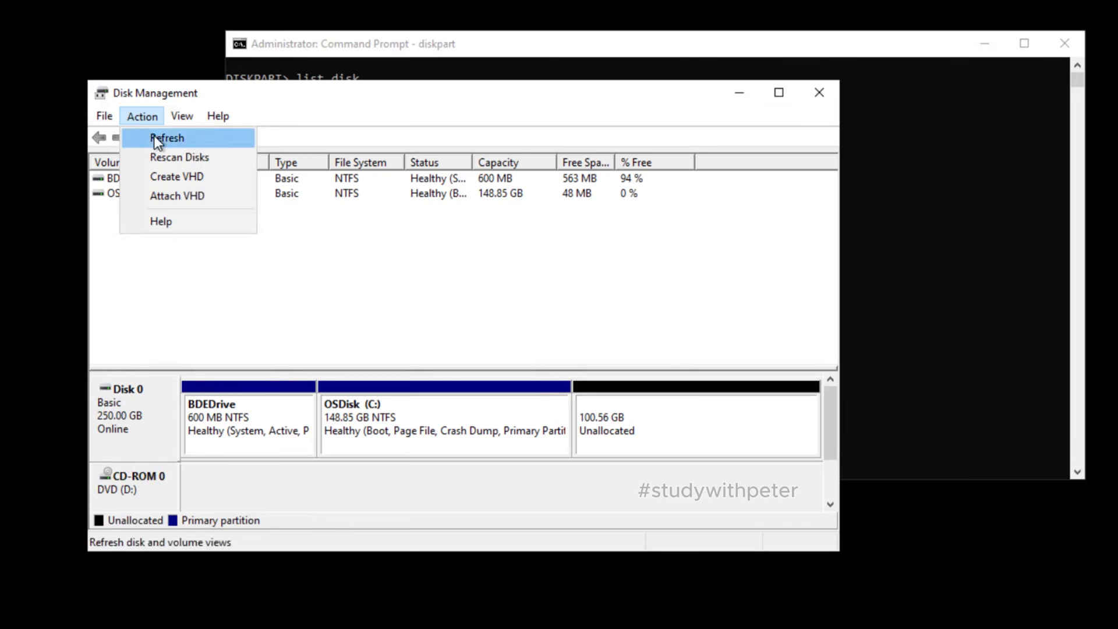
click(167, 137)
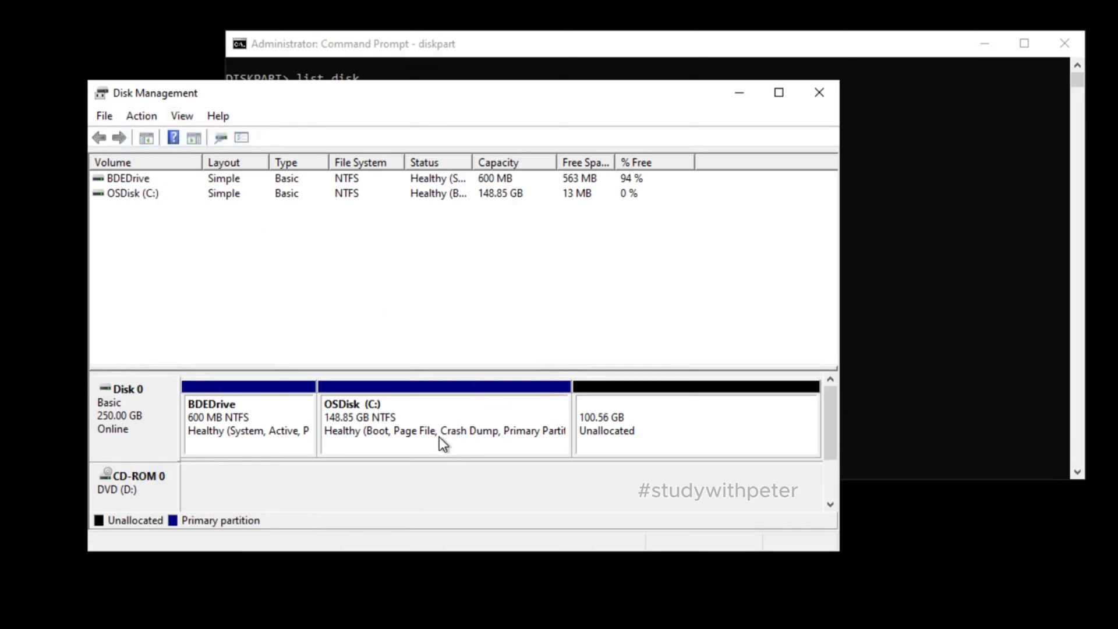
mouse_move(498, 437)
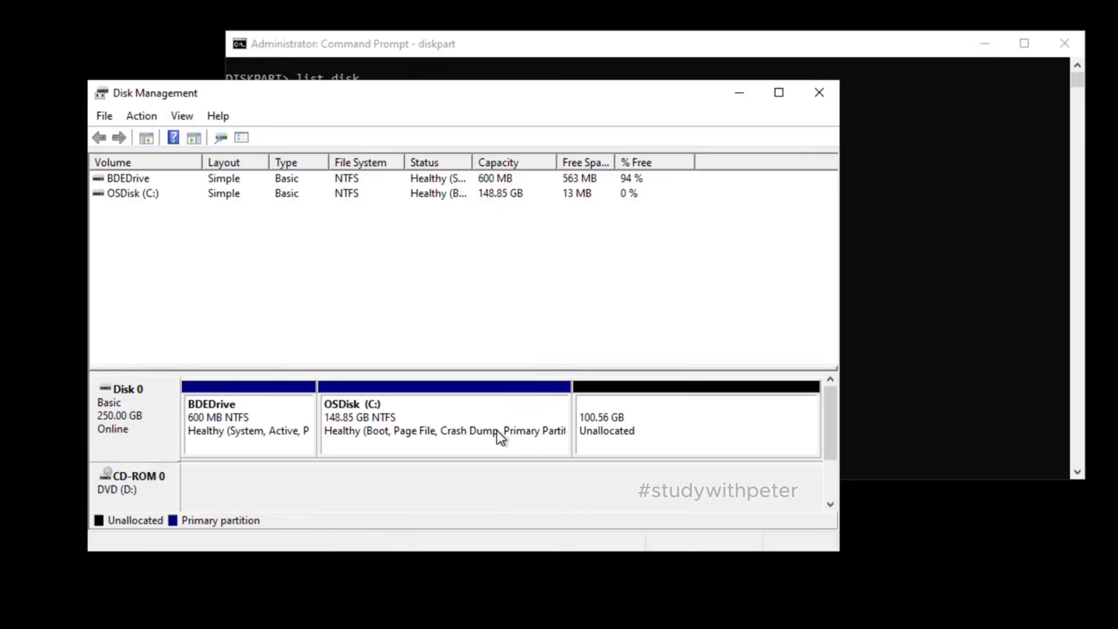
click(441, 421)
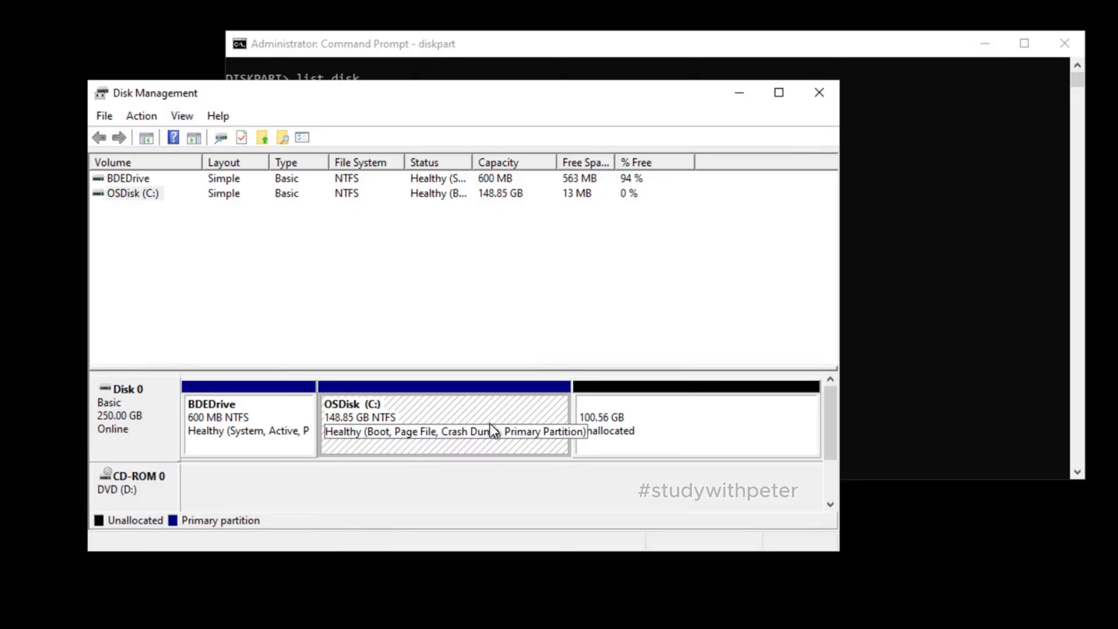
mouse_move(492, 425)
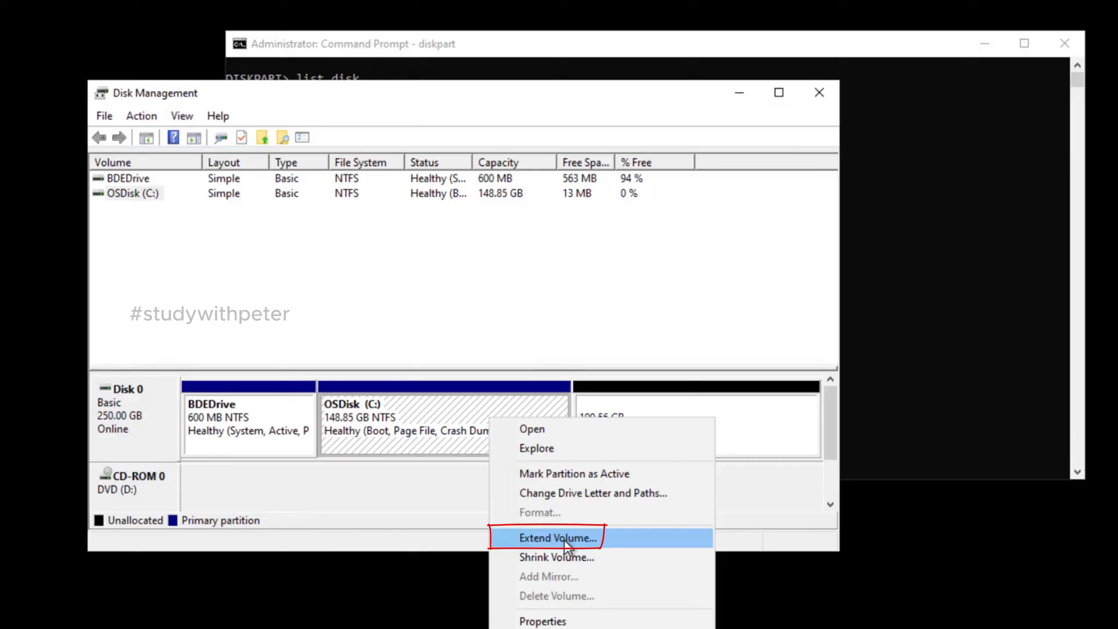
Extend OSDisk (C:) by the full 102974 MB through the Extend Volume wizard.
click(558, 536)
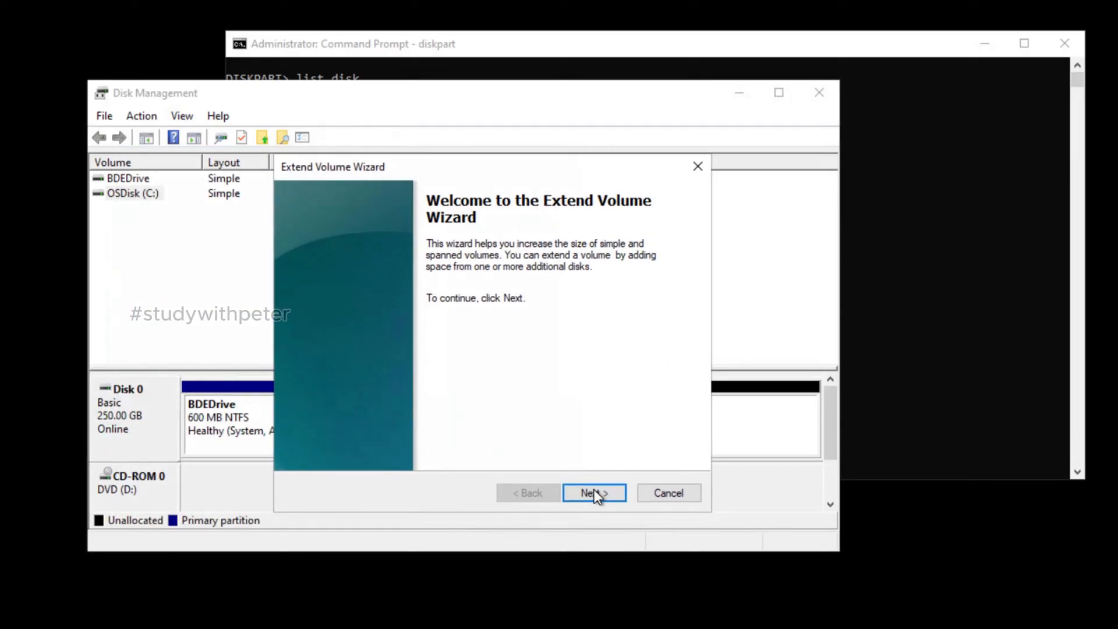
click(594, 493)
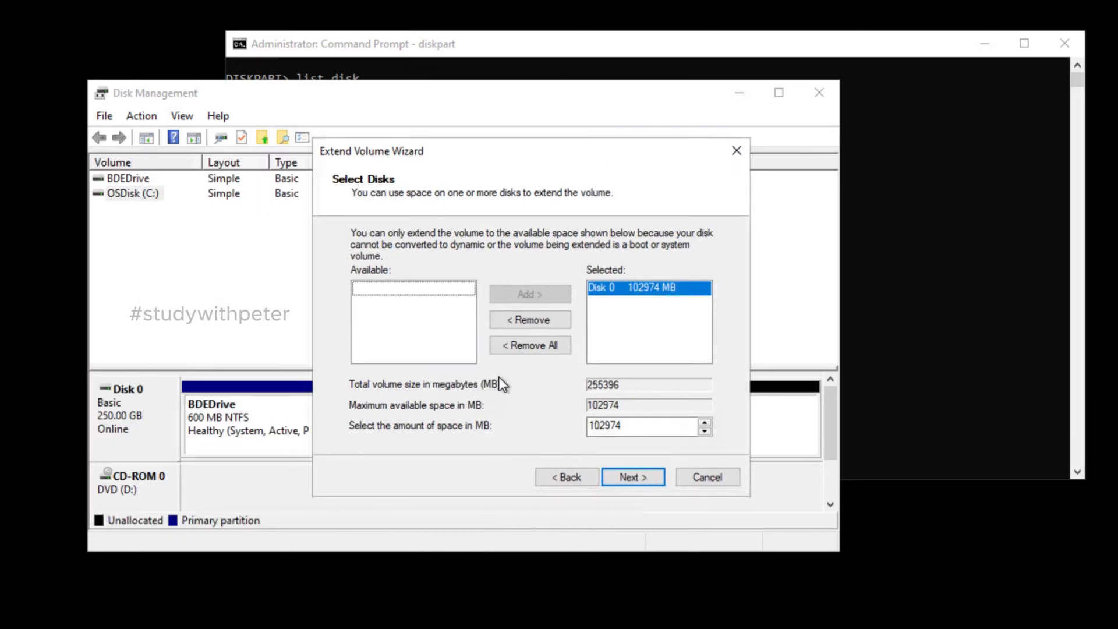
click(631, 477)
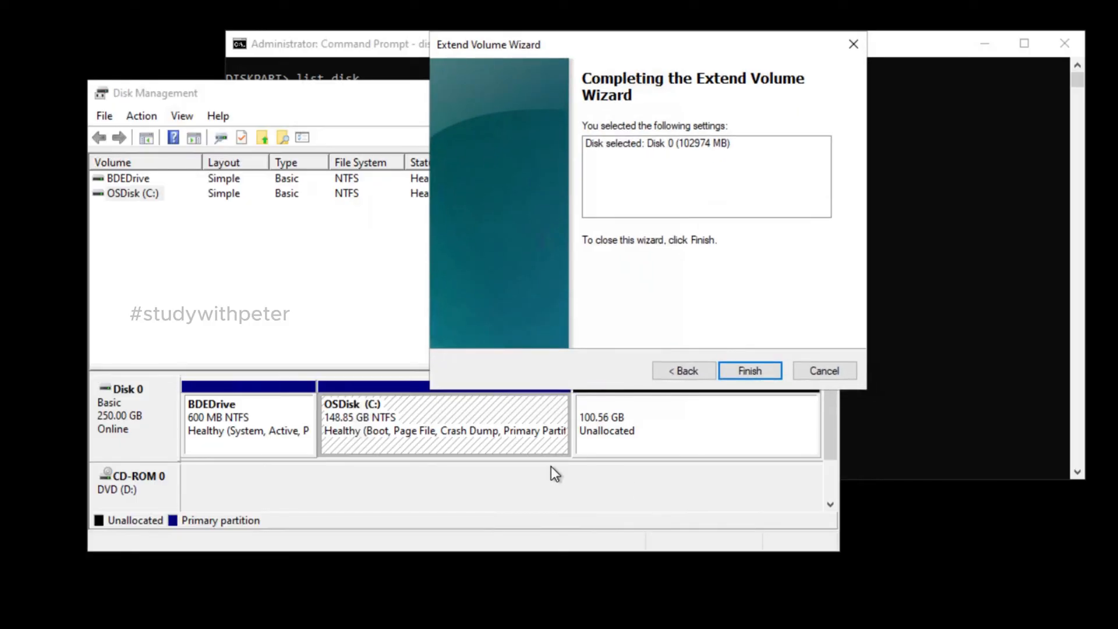
mouse_move(741, 378)
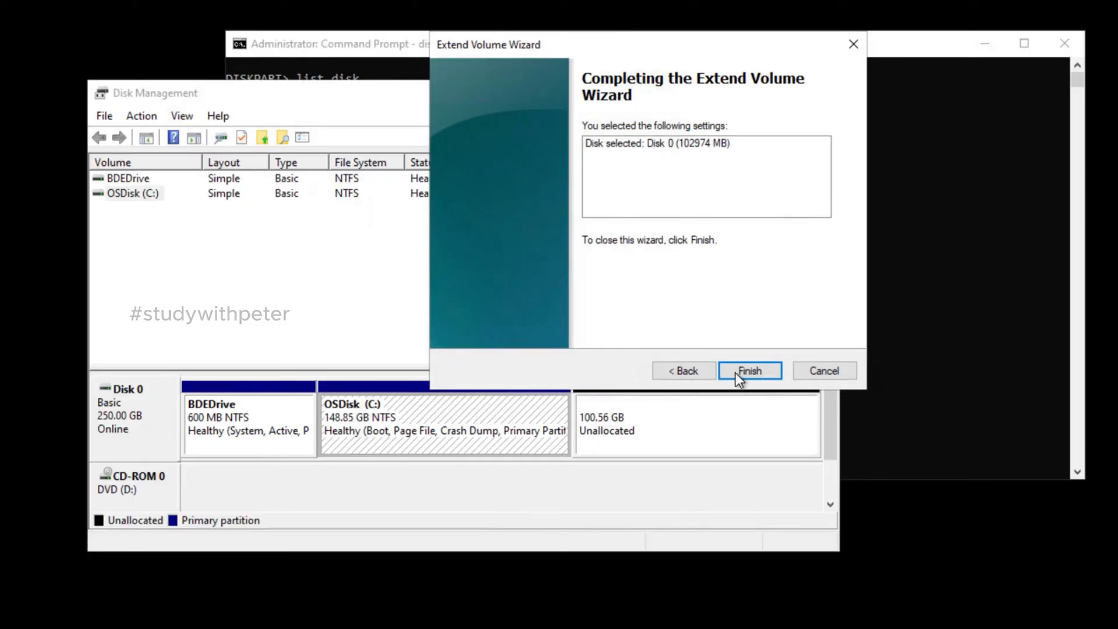
click(749, 371)
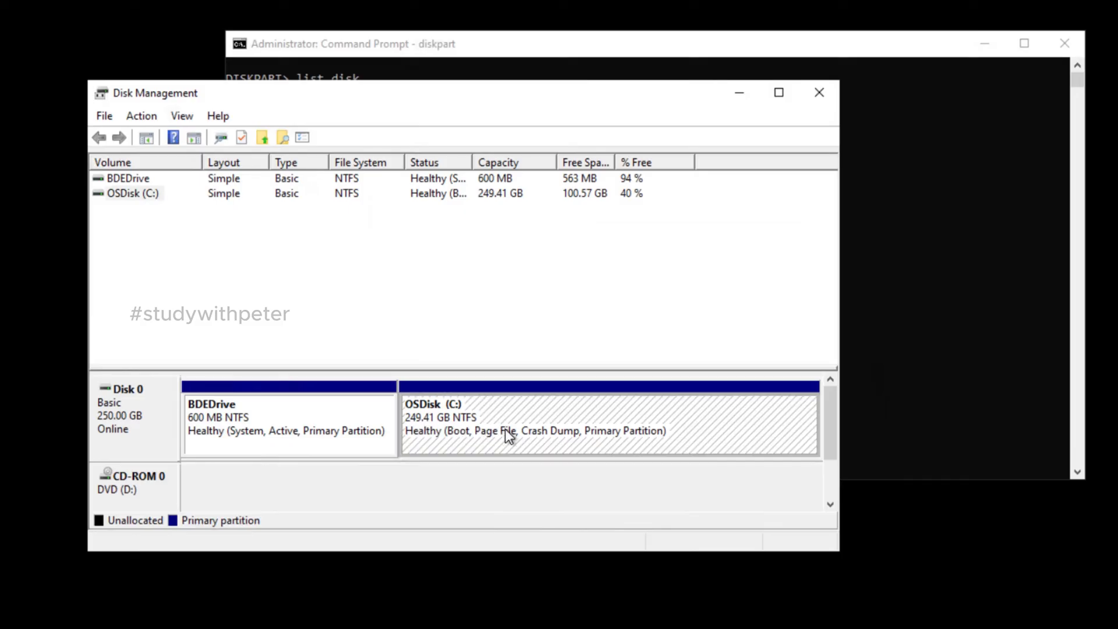
mouse_move(623, 197)
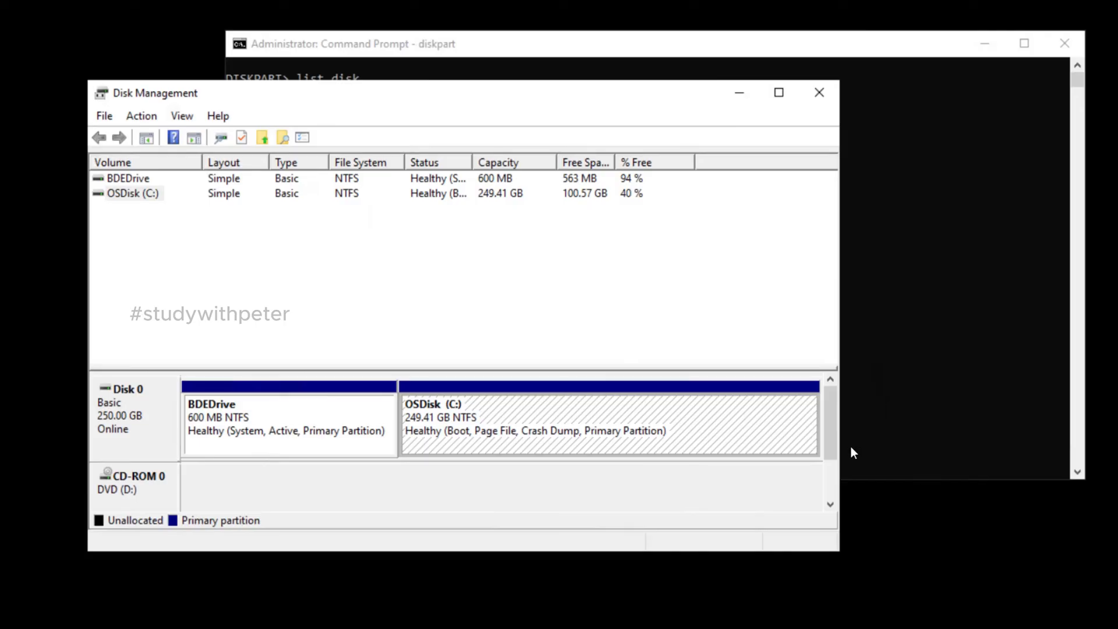
mouse_move(789, 305)
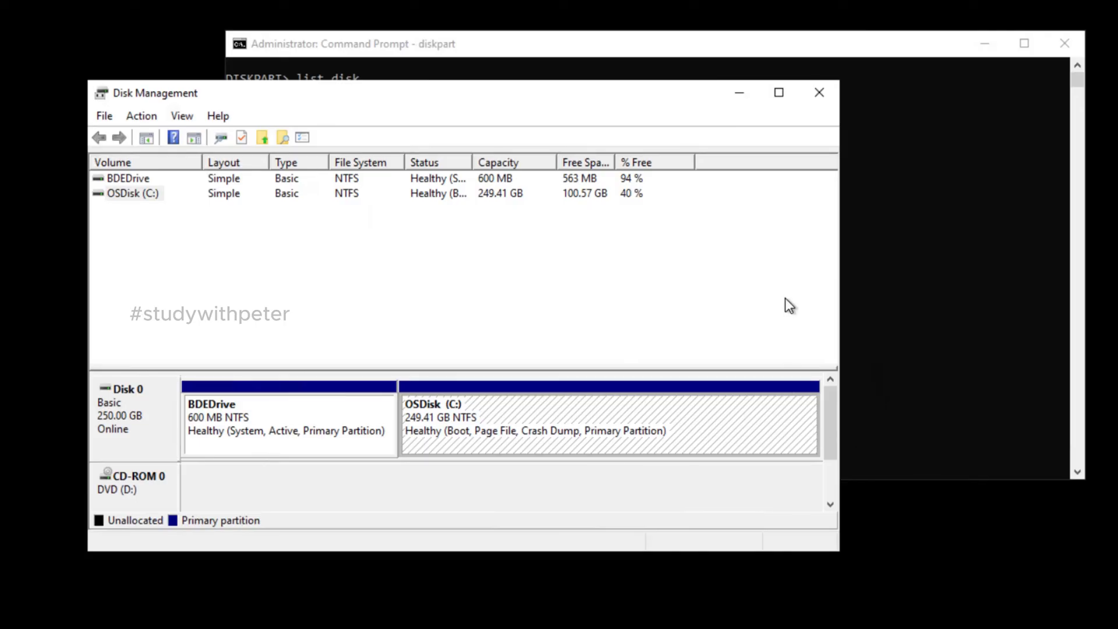
mouse_move(796, 275)
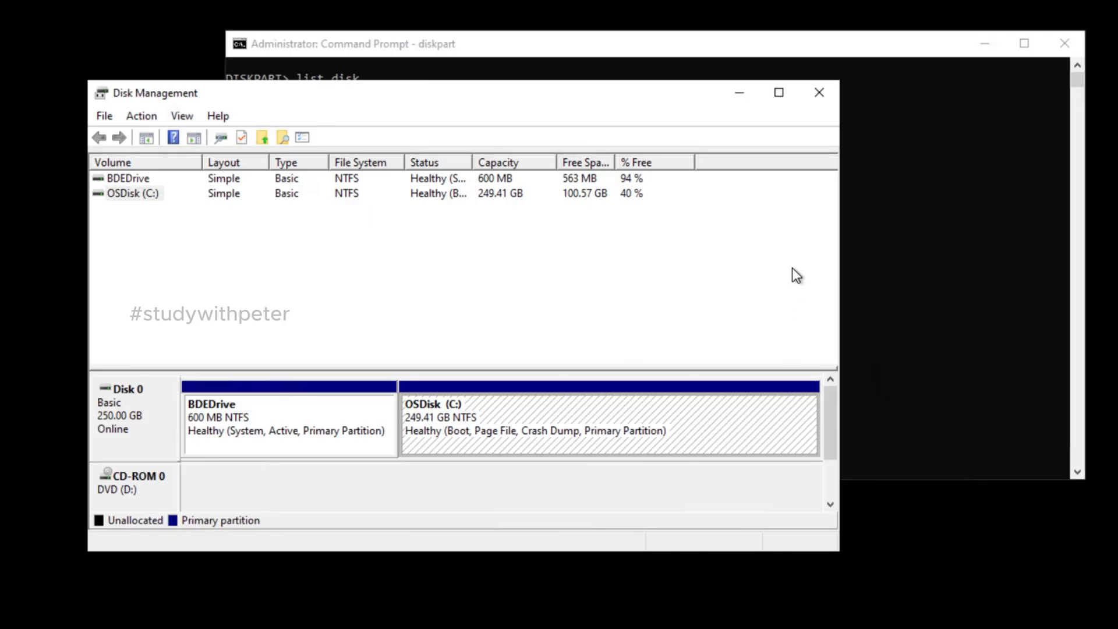